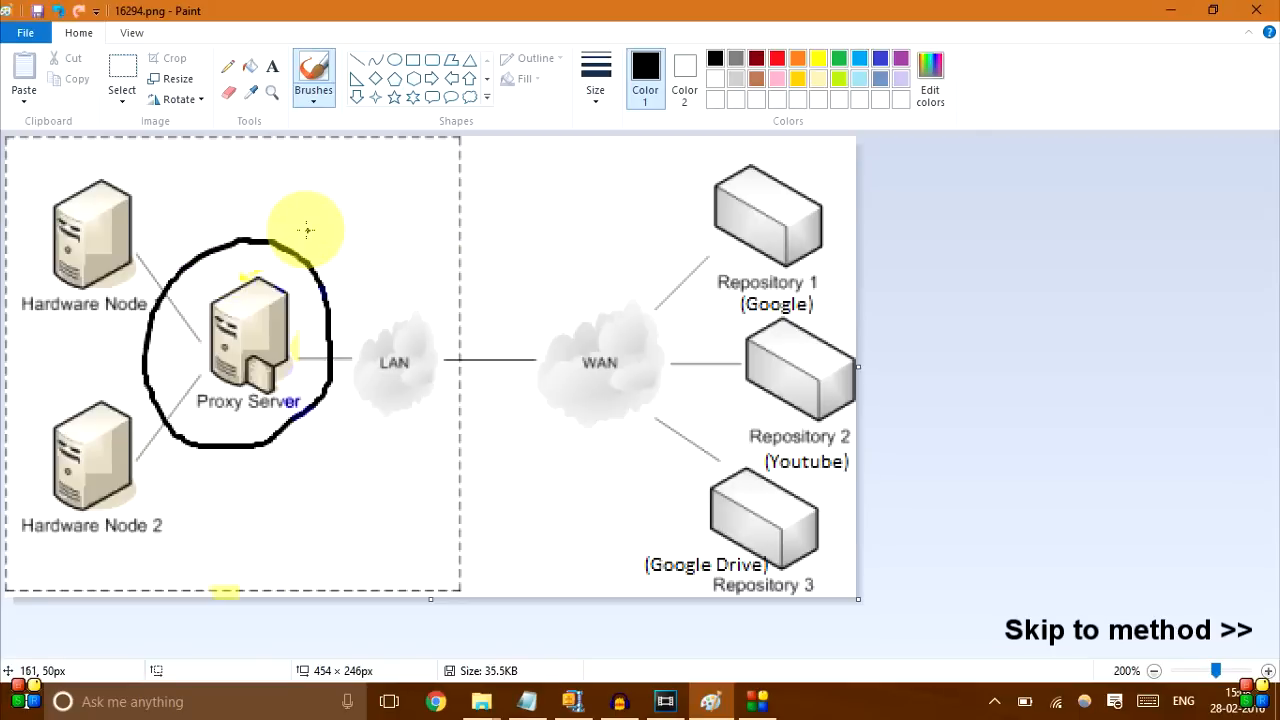
{"action": "mouse_move", "coordinate": [810, 136]}
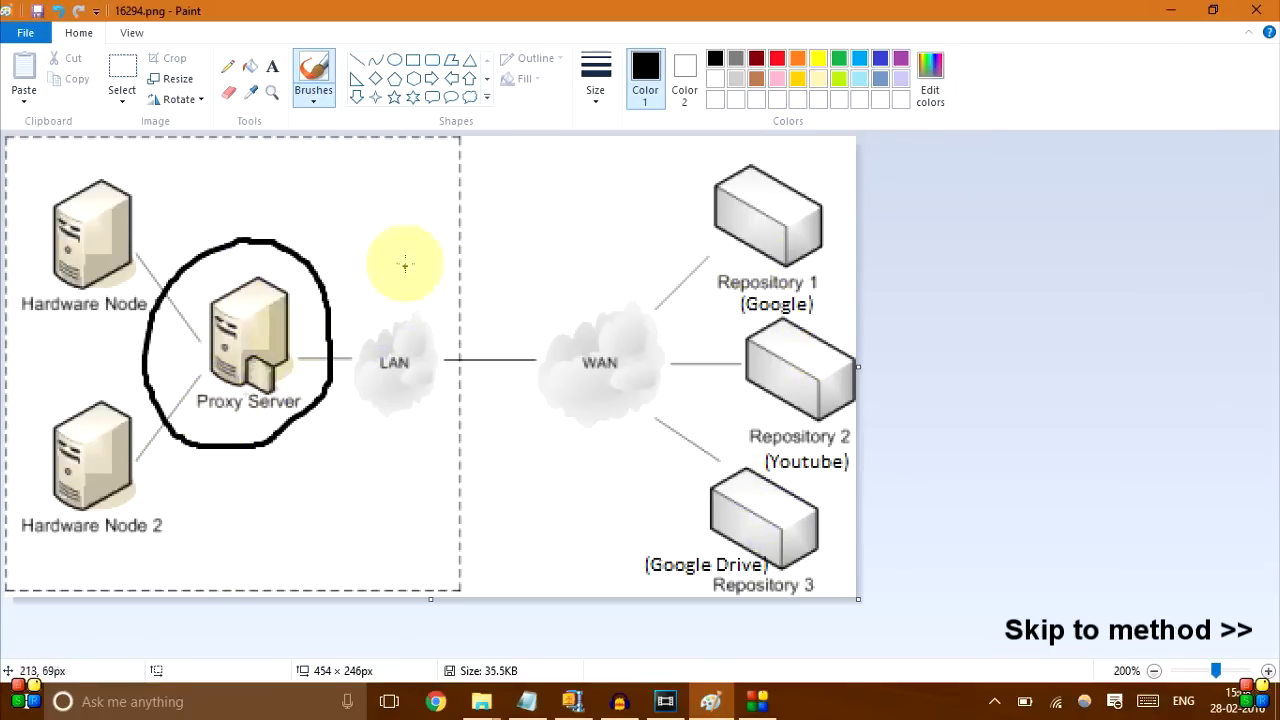
{"action": "mouse_move", "coordinate": [620, 216]}
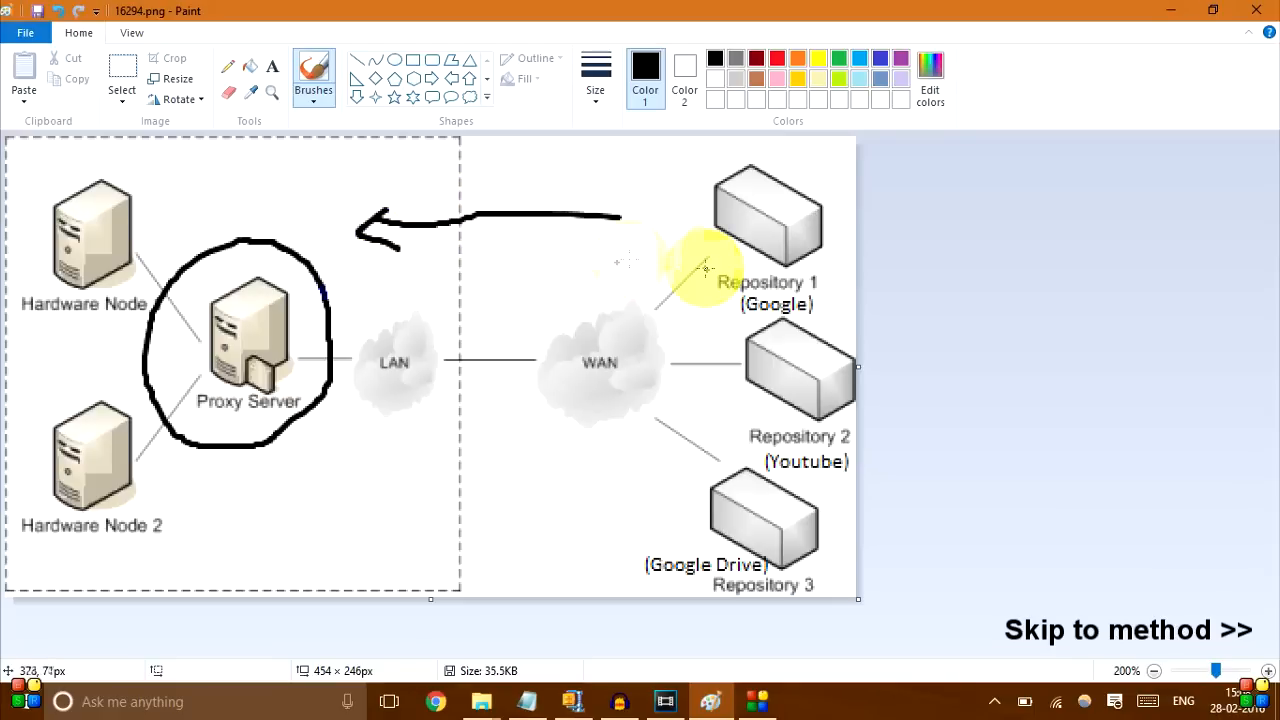
{"action": "mouse_move", "coordinate": [216, 204]}
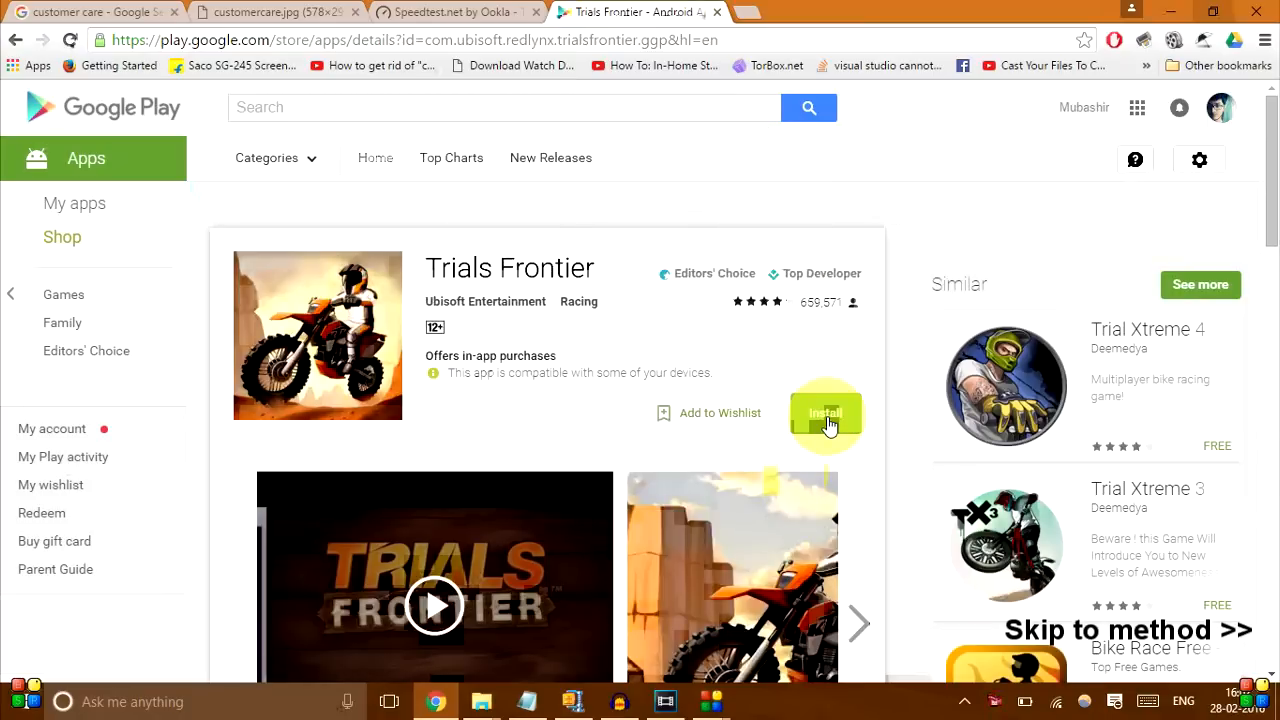
- Install Trials Frontier to the chosen phone and acknowledge the install confirmation
{"action": "left_click", "coordinate": [826, 414]}
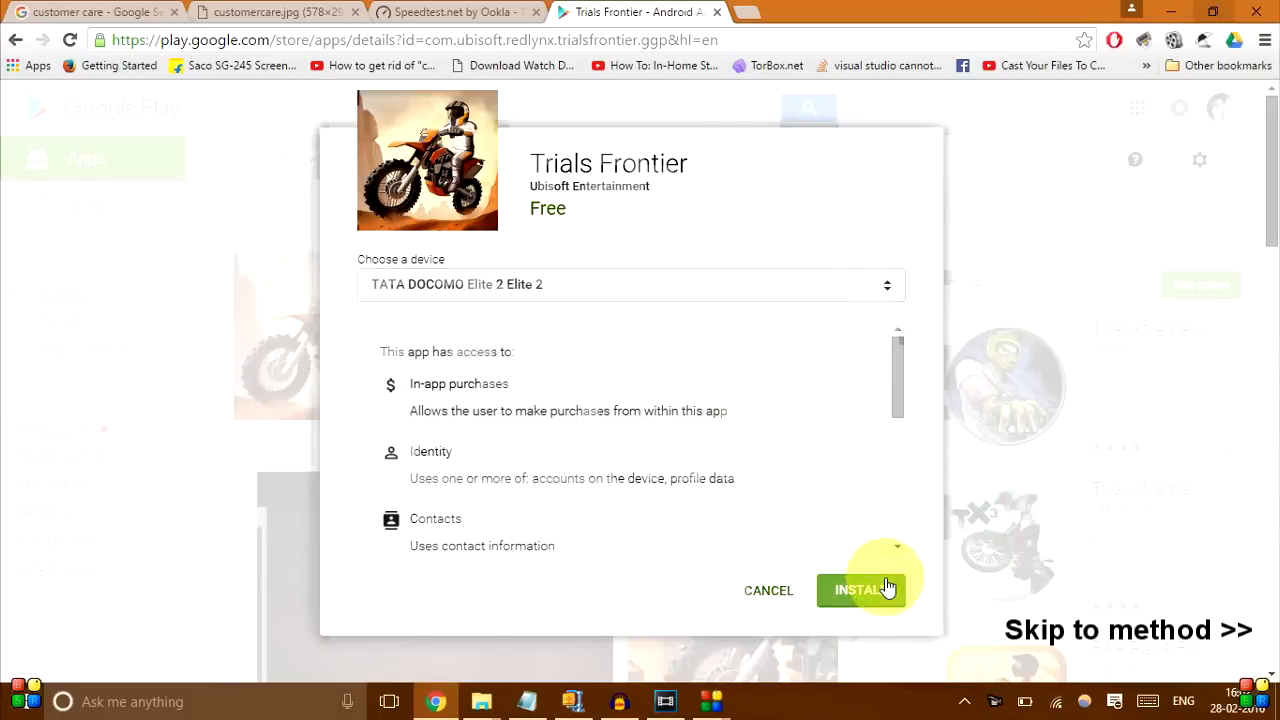
{"action": "left_click", "coordinate": [858, 588]}
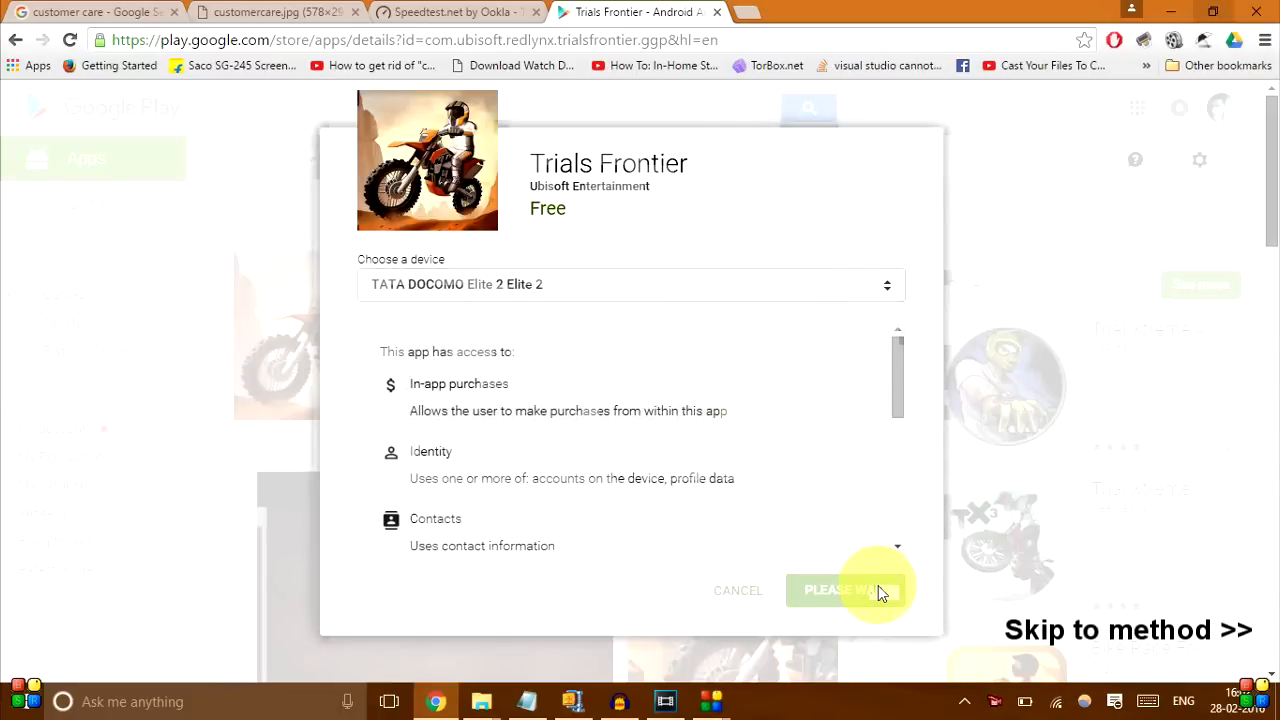
{"action": "left_click", "coordinate": [844, 590]}
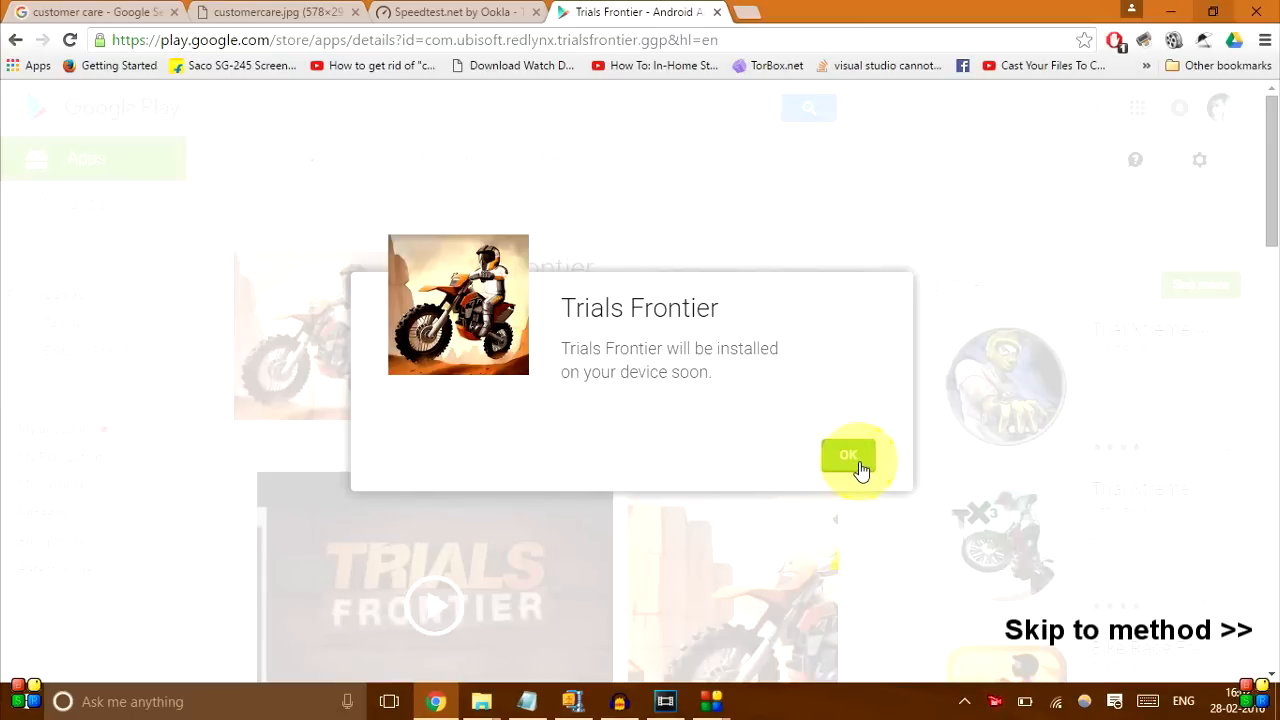
{"action": "left_click", "coordinate": [848, 456]}
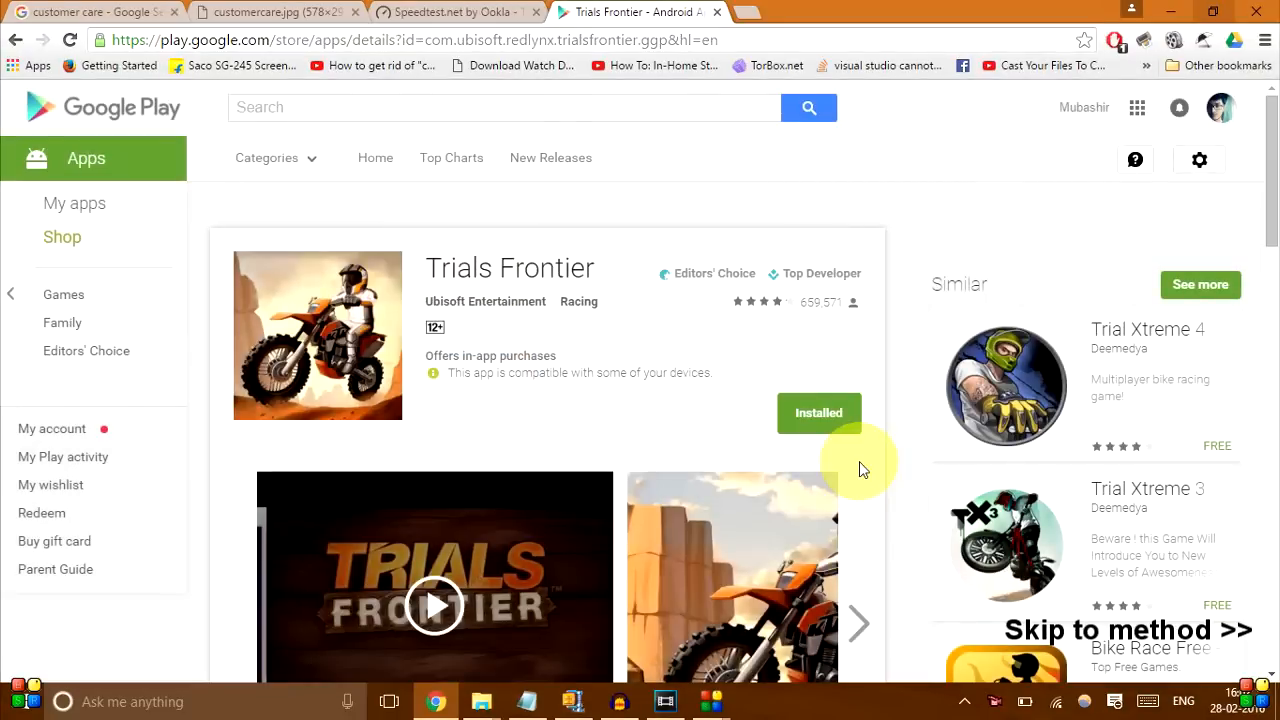
{"action": "left_click", "coordinate": [818, 412]}
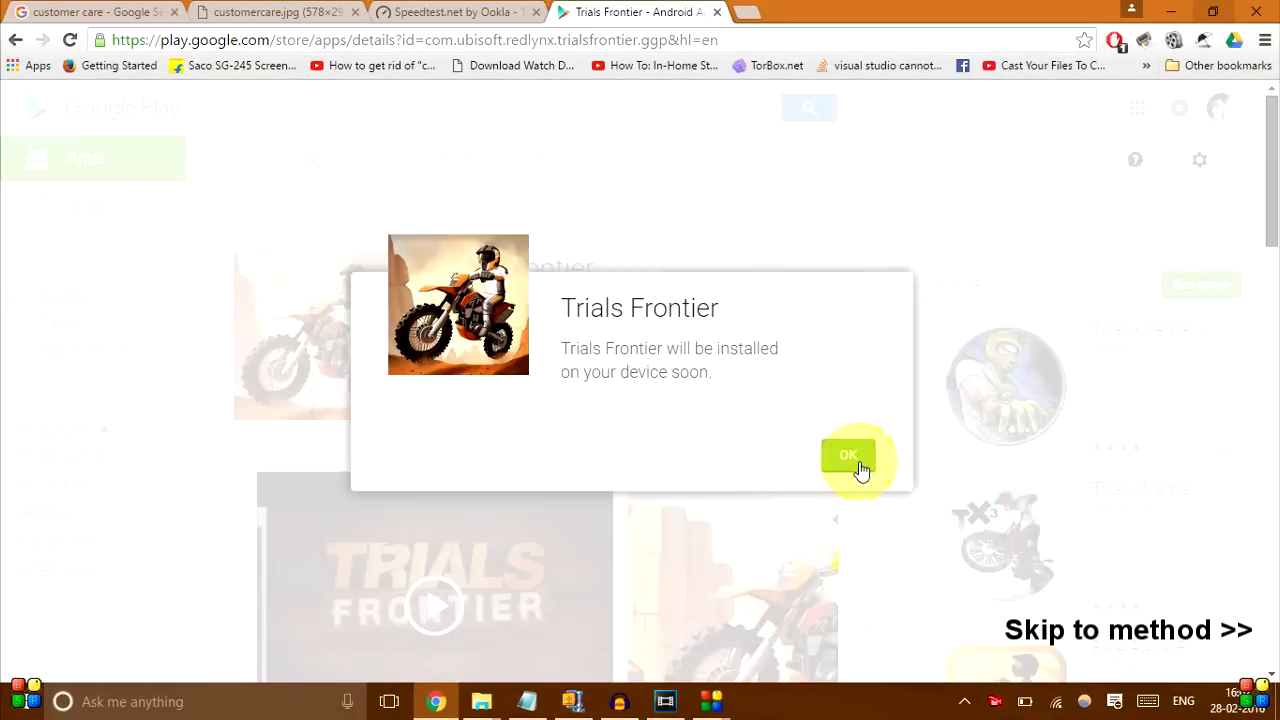
{"action": "left_click", "coordinate": [848, 456]}
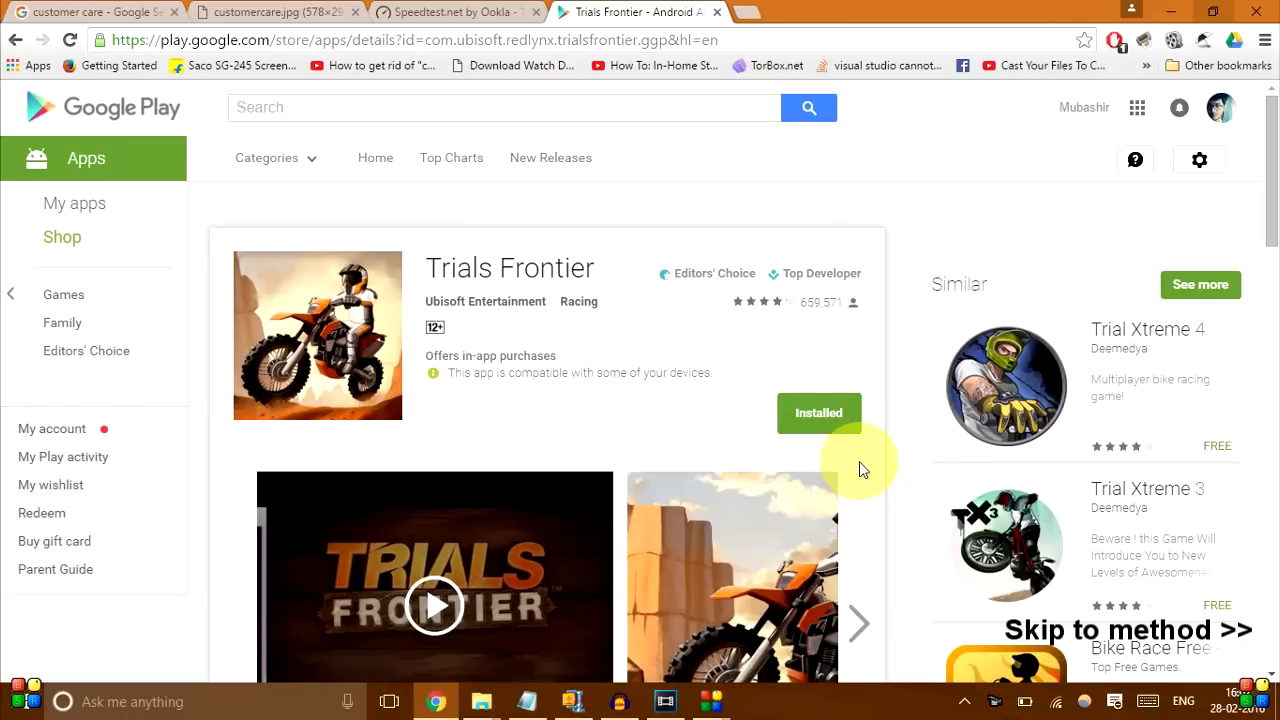
{"action": "mouse_move", "coordinate": [1058, 384]}
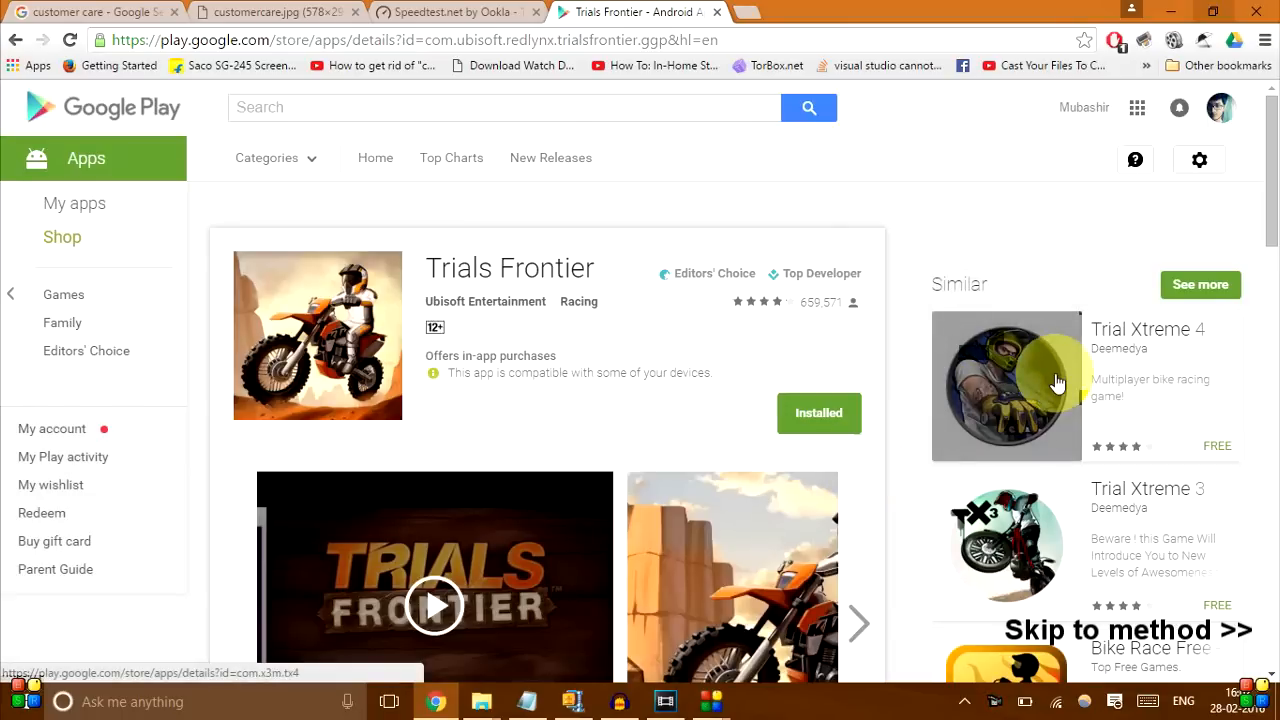
- Go to the Trial Xtreme 4 page from the Similar apps column
{"action": "left_click", "coordinate": [1006, 388]}
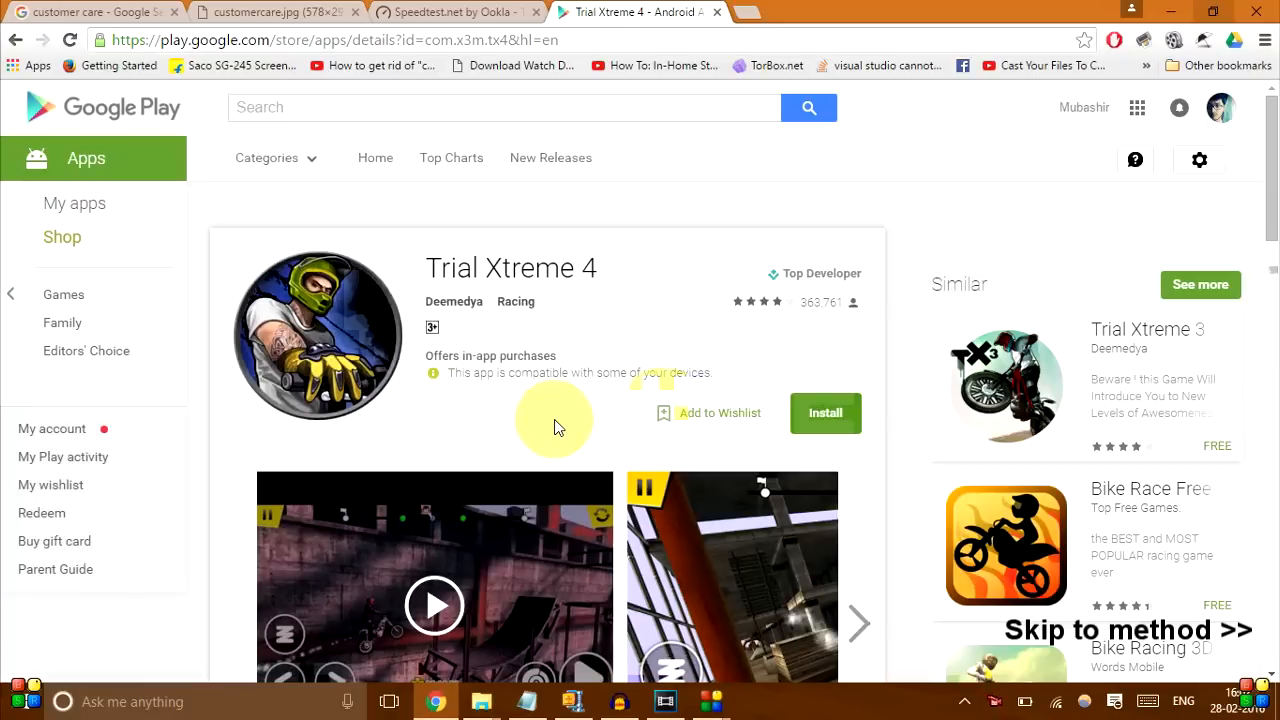
{"action": "mouse_move", "coordinate": [764, 632]}
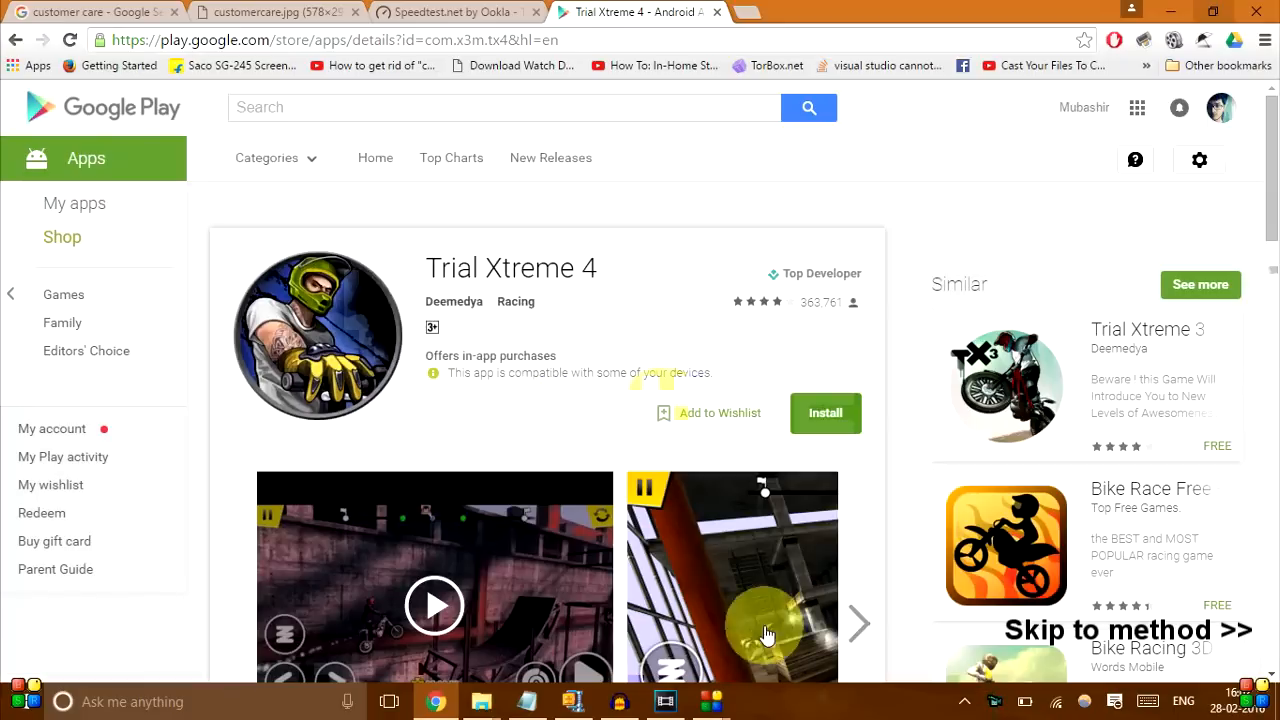
{"action": "mouse_move", "coordinate": [710, 700]}
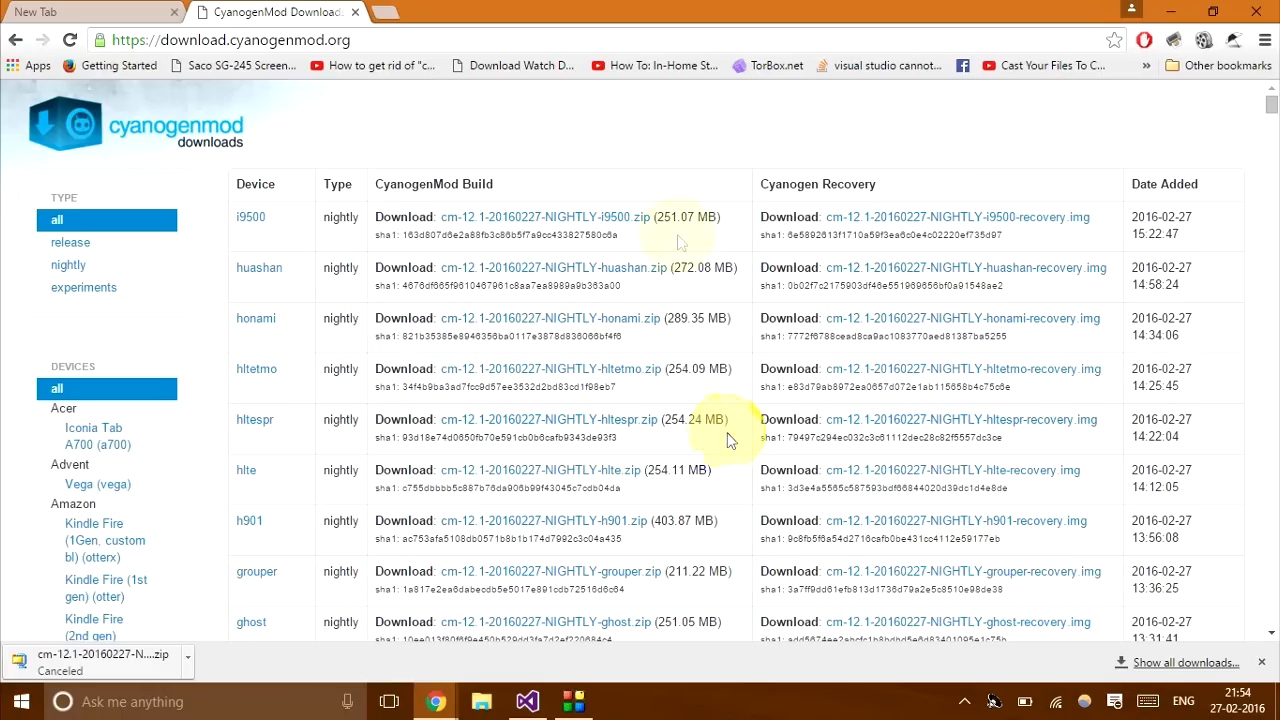
- Start the cm-12.1-20160227-NIGHTLY-i9500.zip download and move to a new tab
{"action": "left_click", "coordinate": [540, 216]}
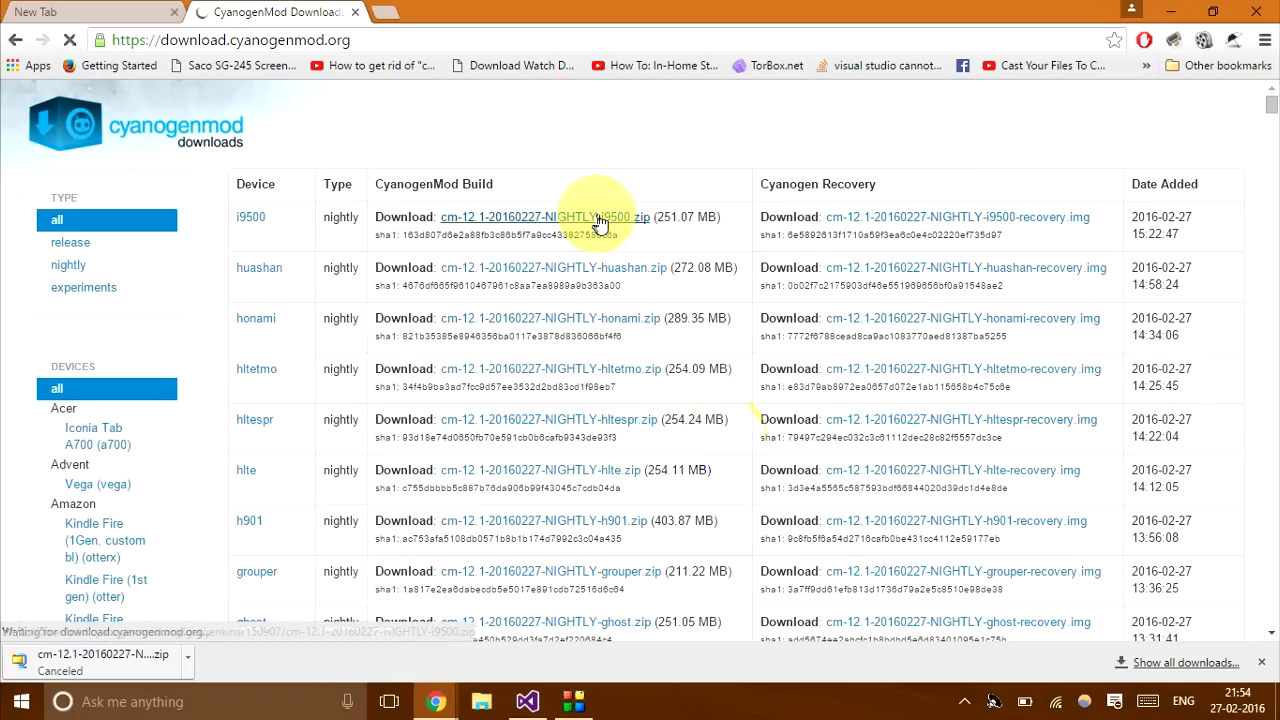
{"action": "left_click", "coordinate": [552, 216]}
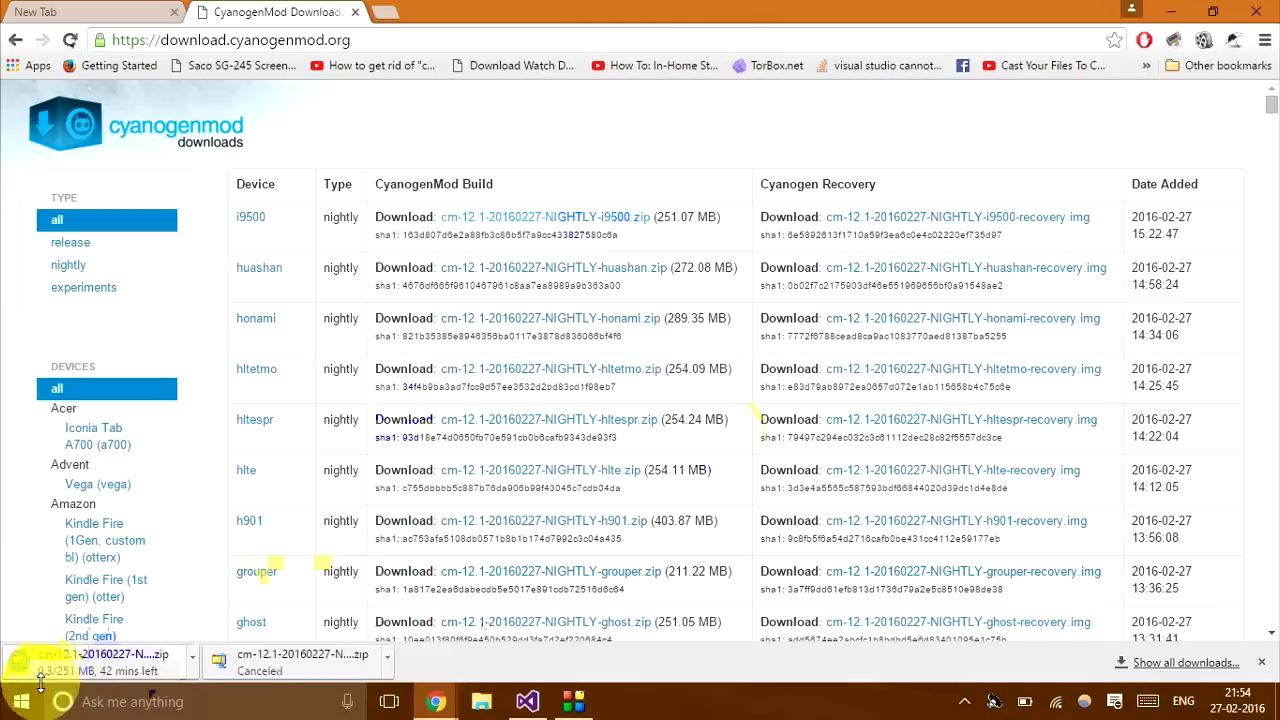
{"action": "mouse_move", "coordinate": [38, 638]}
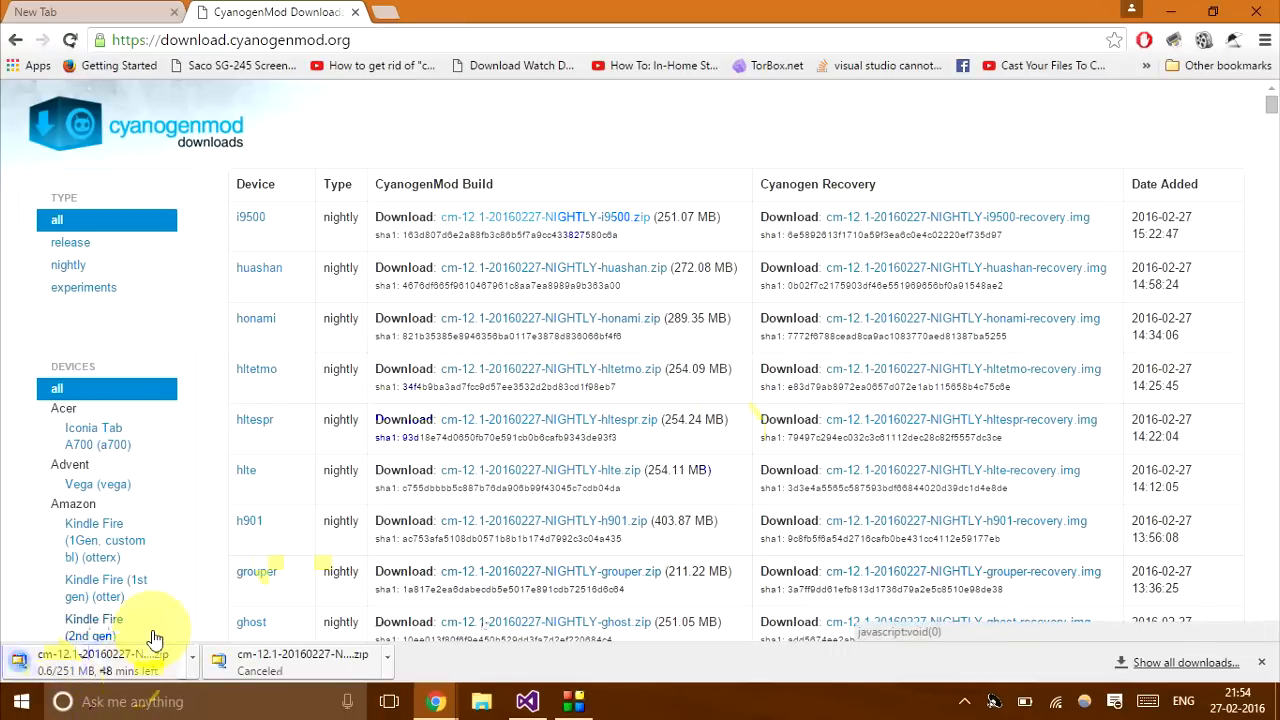
{"action": "left_click", "coordinate": [90, 12]}
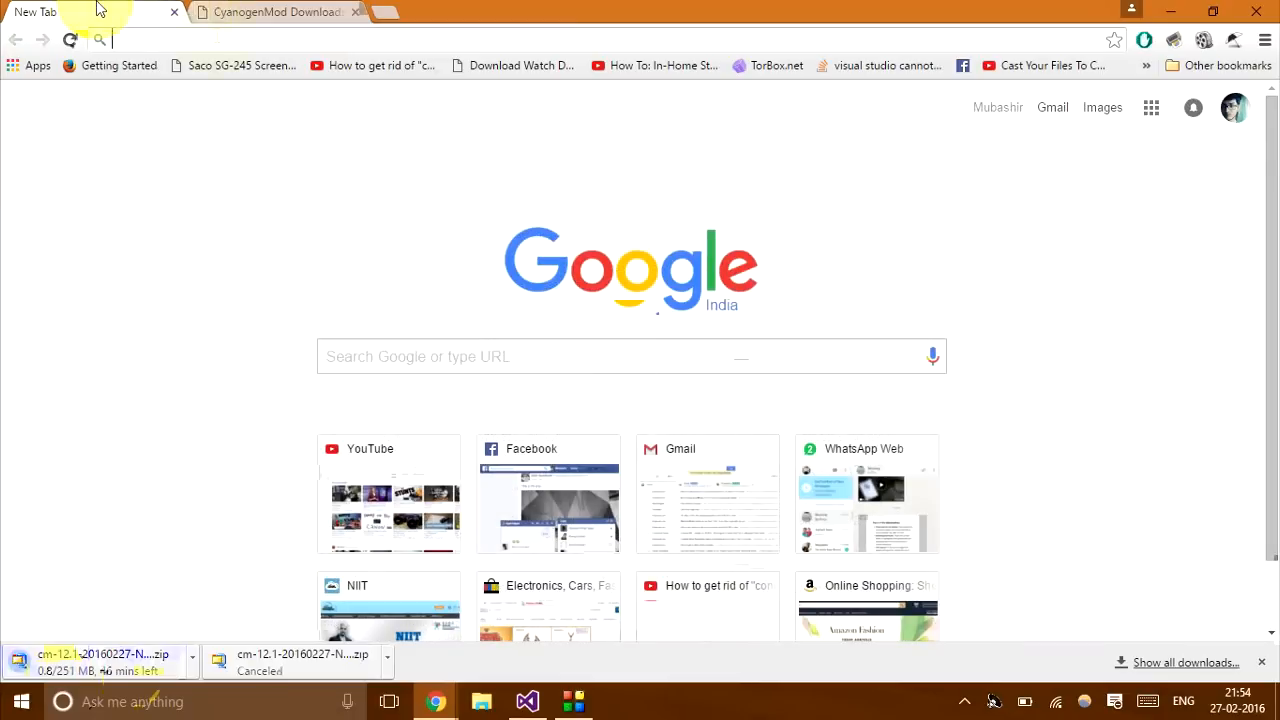
- Load ctrlq.org/save and sign in to Save Web Files with the Google account
{"action": "type", "text": "ctrlq.org/save"}
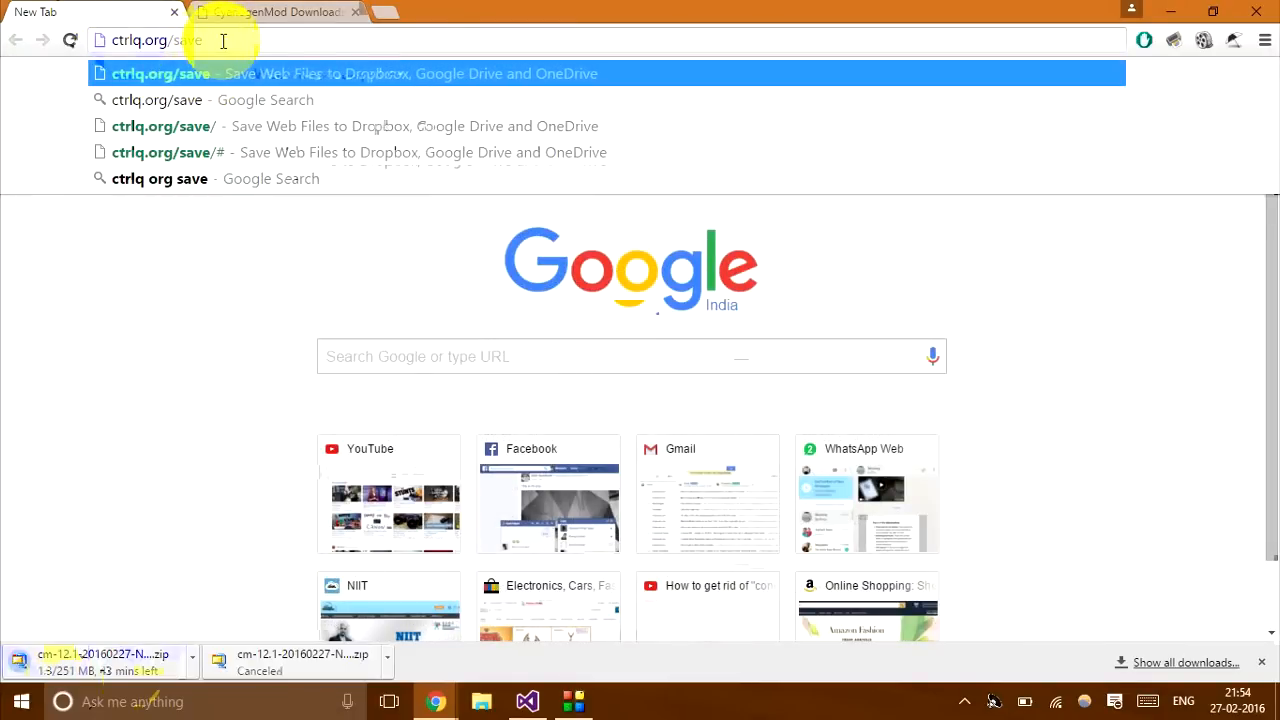
{"action": "key", "text": "Return"}
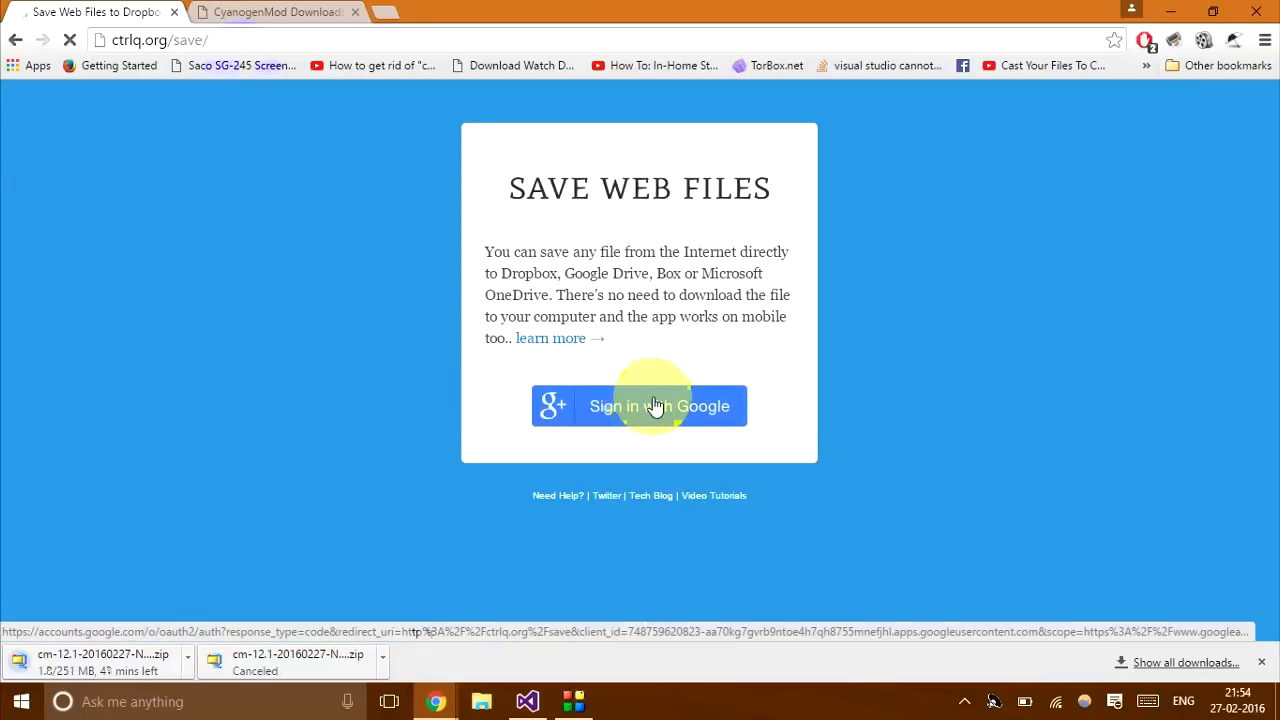
{"action": "left_click", "coordinate": [640, 406]}
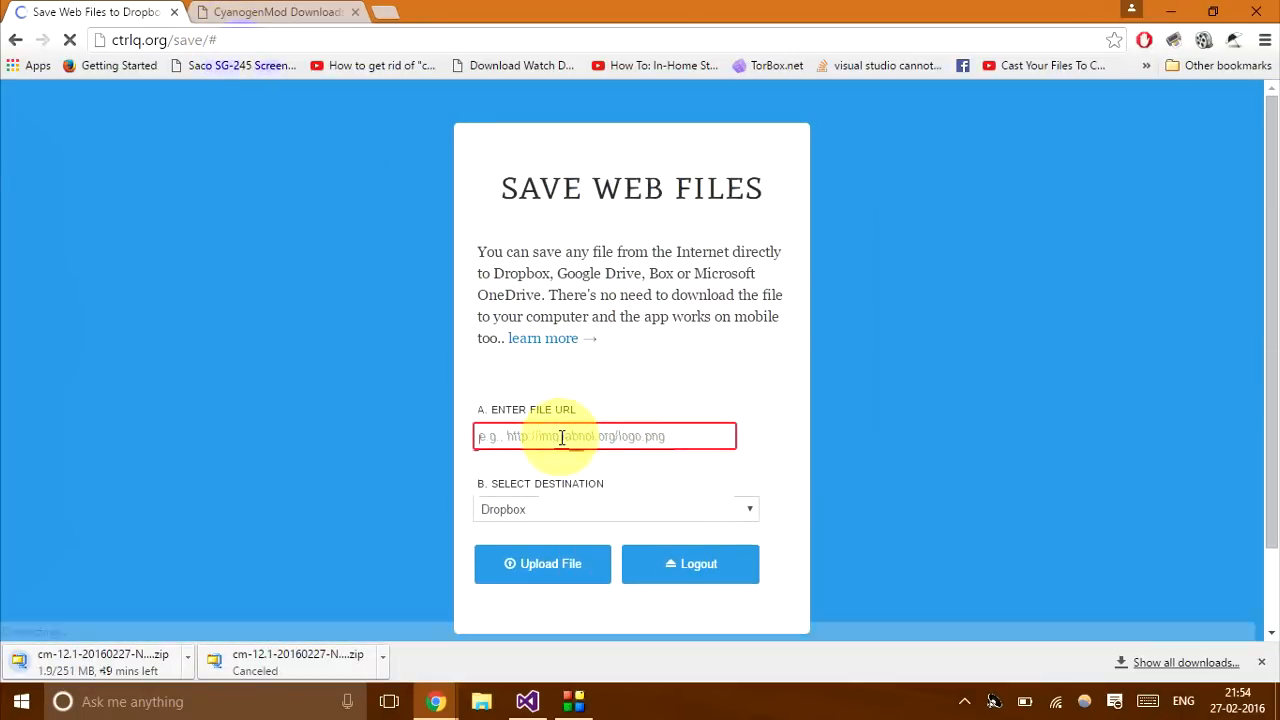
{"action": "left_click", "coordinate": [276, 12]}
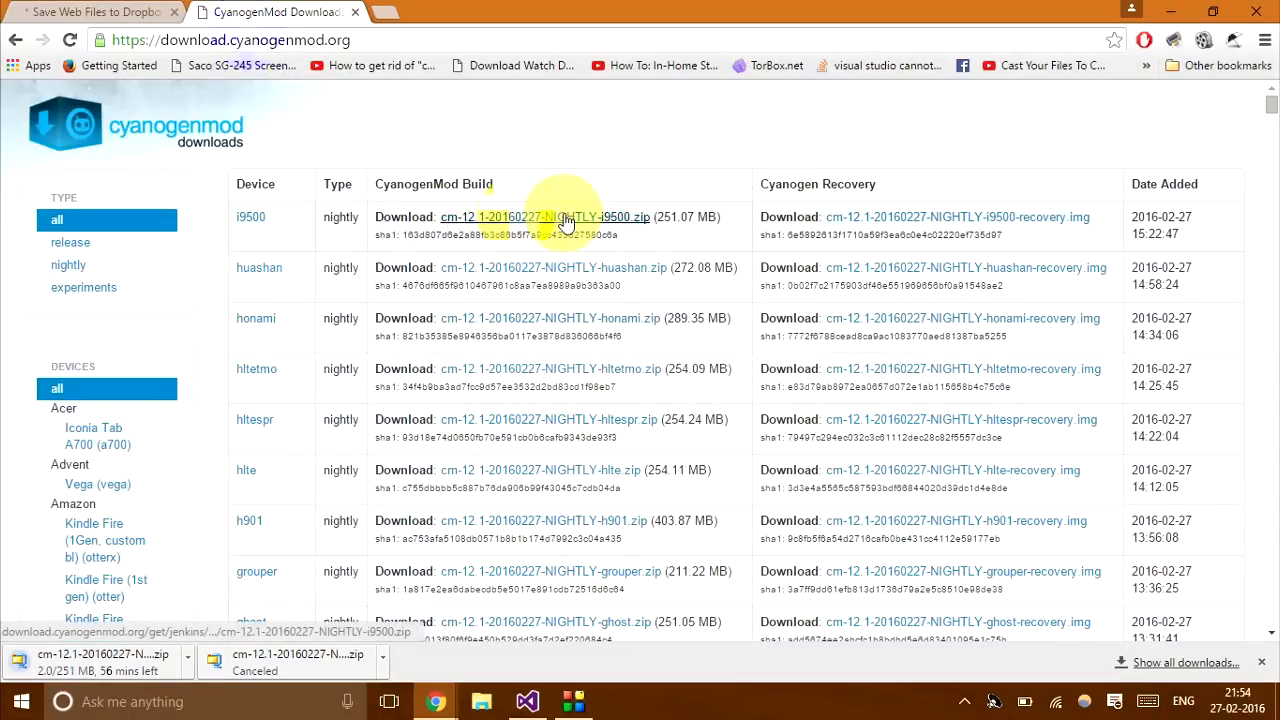
- Copy the i9500 zip's link address from the CyanogenMod downloads page
{"action": "right_click", "coordinate": [564, 216]}
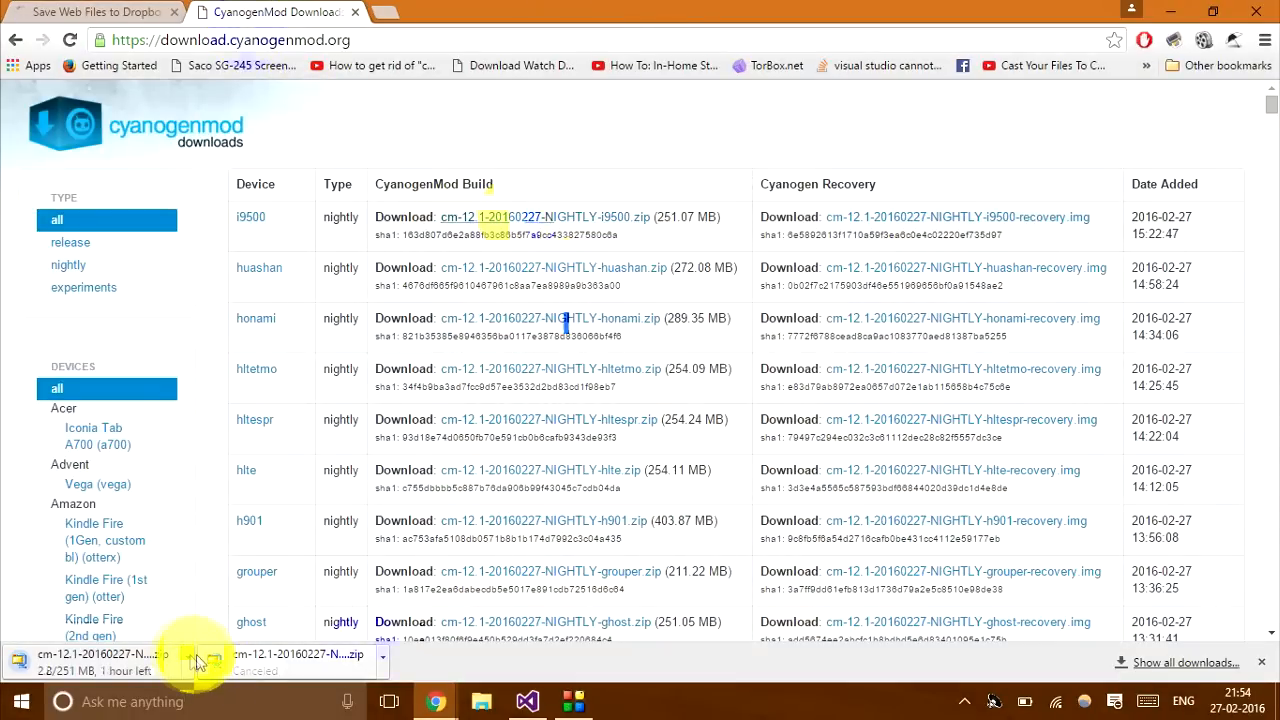
{"action": "left_click", "coordinate": [1184, 662]}
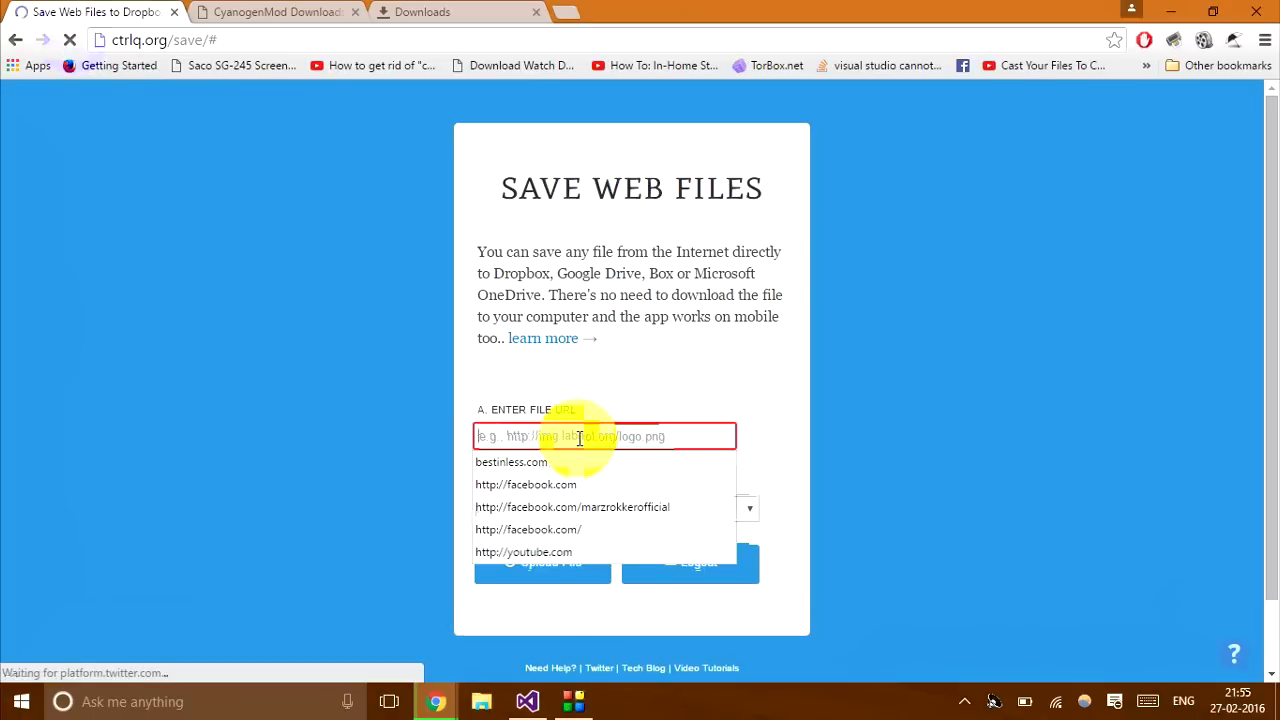
- Paste the cm-12.1-20160227-NIGHTLY-i9500.zip link into the URL field and choose Google Drive as destination
{"action": "type", "text": "150907/cm-12.1-20160227-NIGHTLY-i9500.zip"}
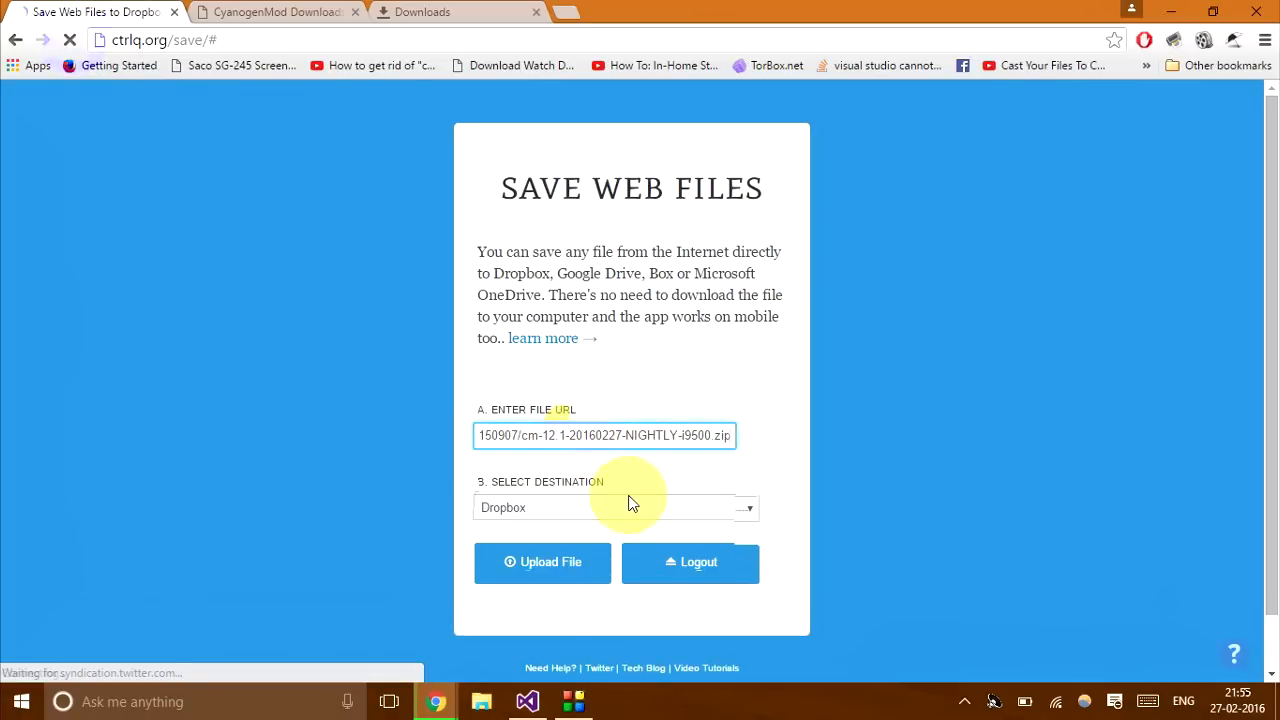
{"action": "left_click", "coordinate": [616, 504]}
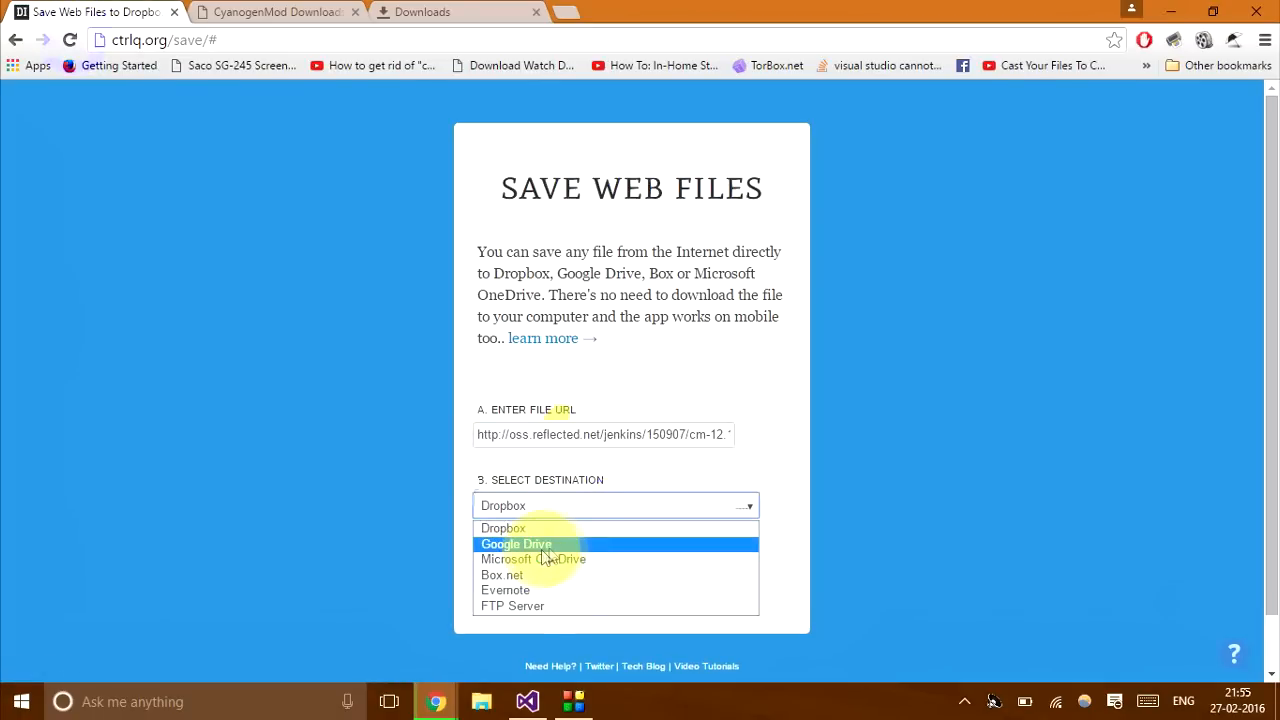
{"action": "mouse_move", "coordinate": [696, 550]}
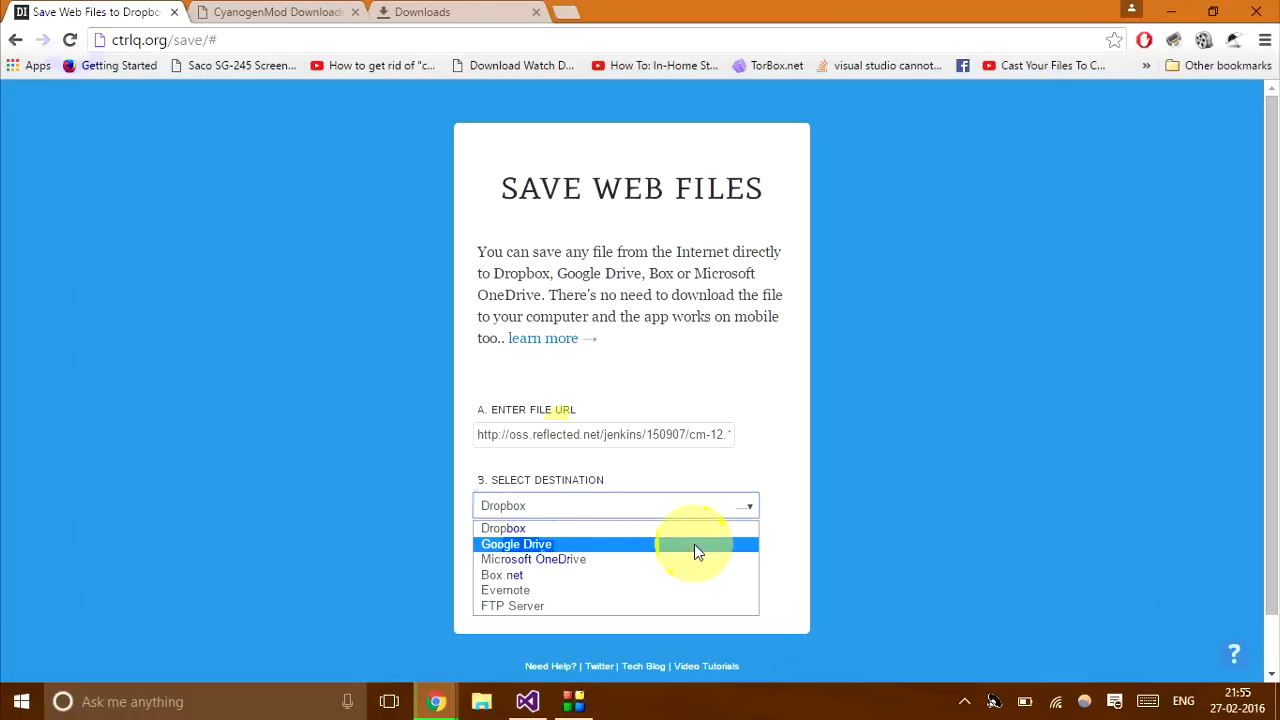
{"action": "left_click", "coordinate": [516, 544]}
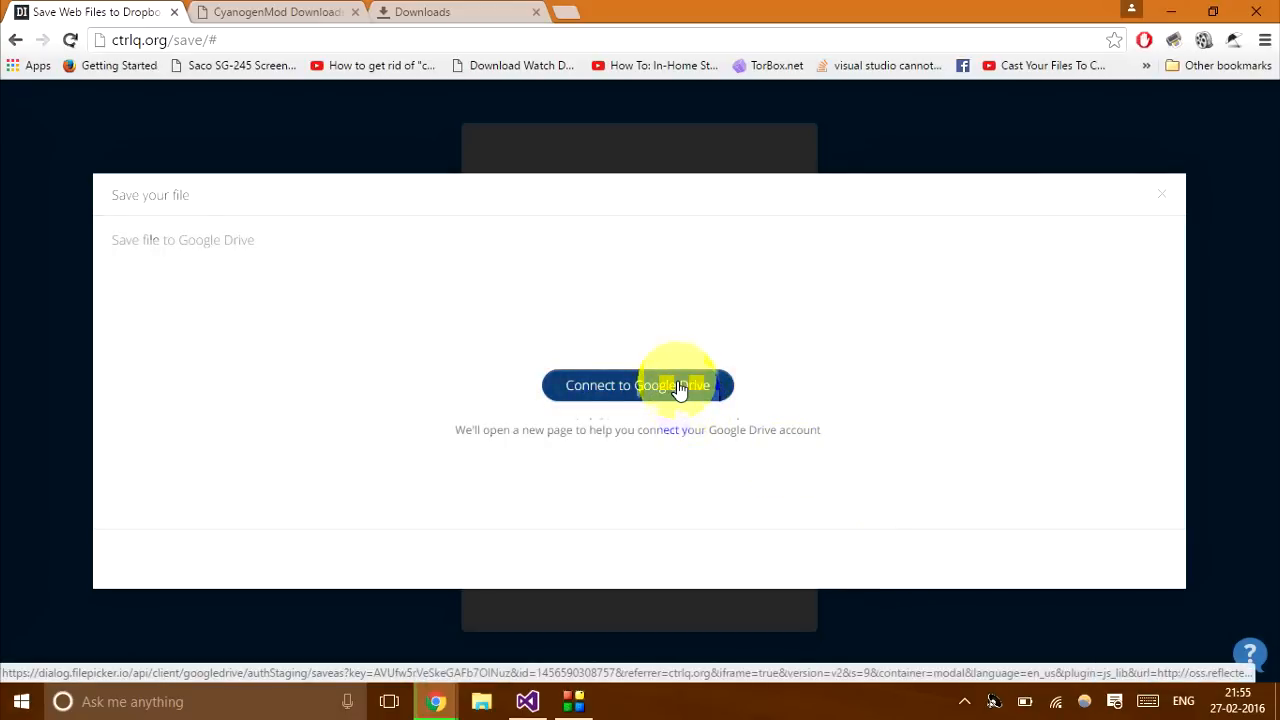
- Connect Save Web Files to Google Drive, allowing Filepicker.io offline access
{"action": "left_click", "coordinate": [636, 384]}
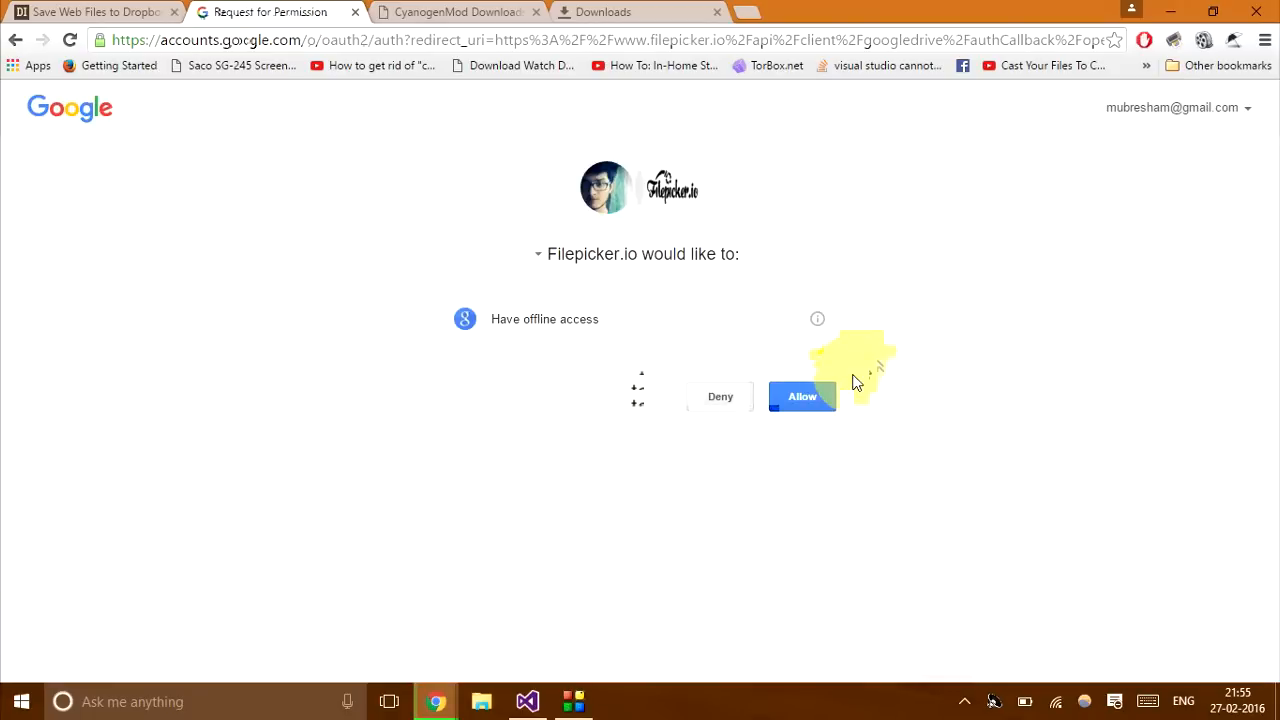
{"action": "left_click", "coordinate": [800, 396]}
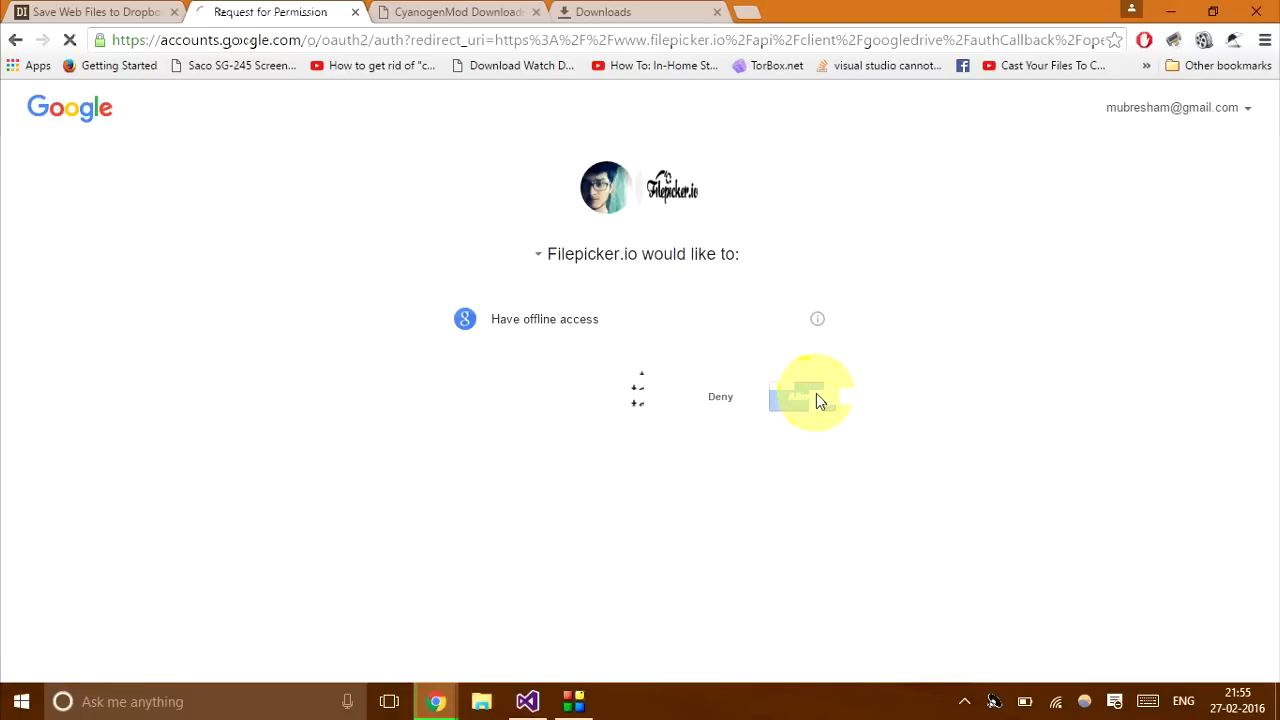
{"action": "left_click", "coordinate": [810, 396]}
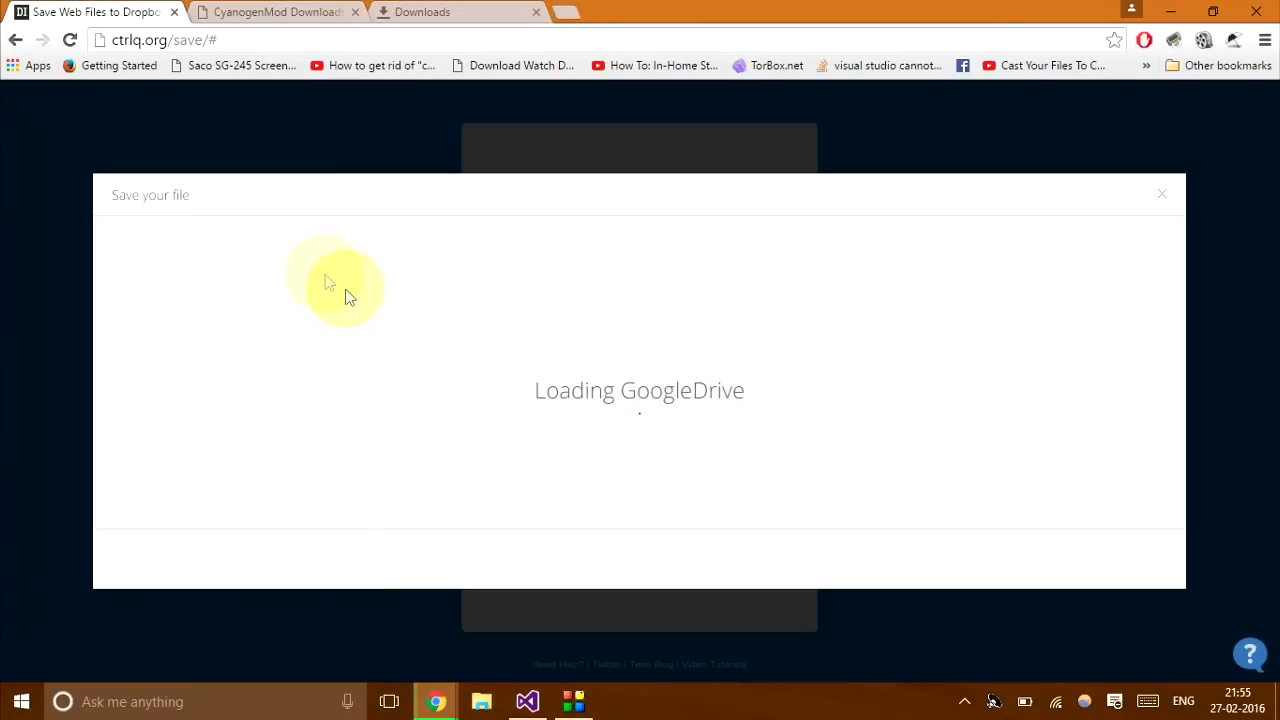
{"action": "mouse_move", "coordinate": [880, 284]}
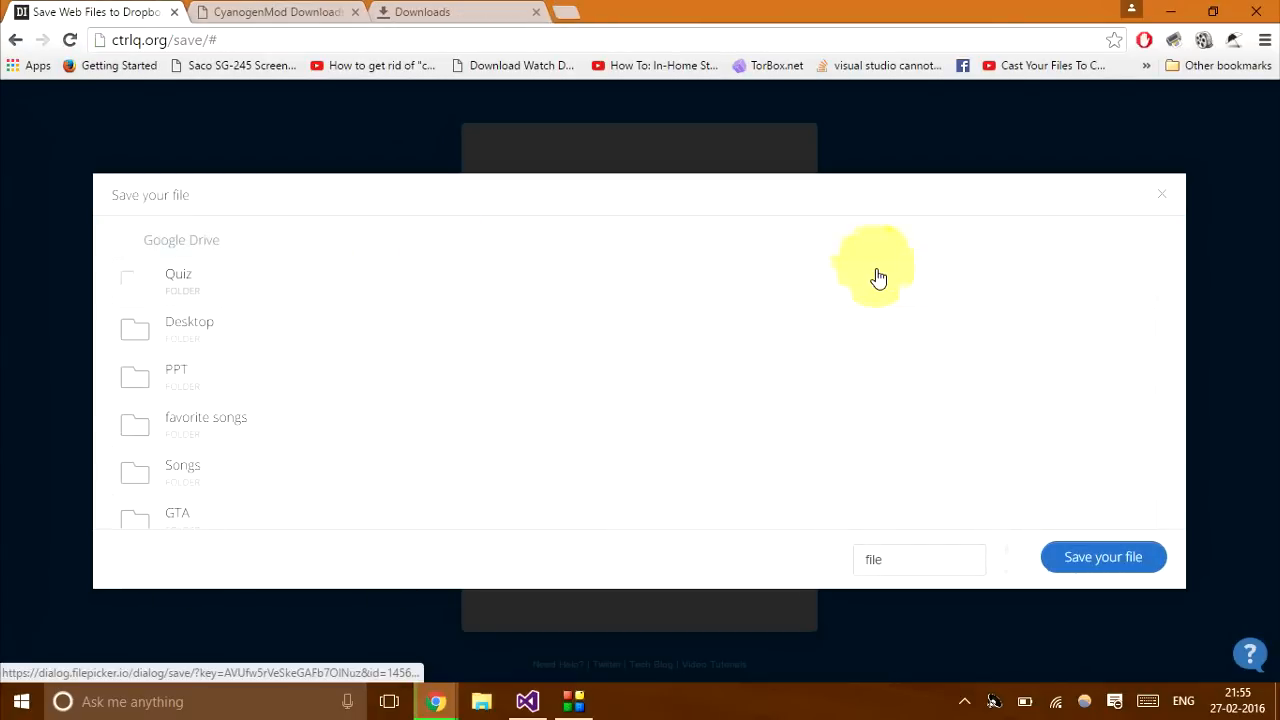
{"action": "mouse_move", "coordinate": [876, 296]}
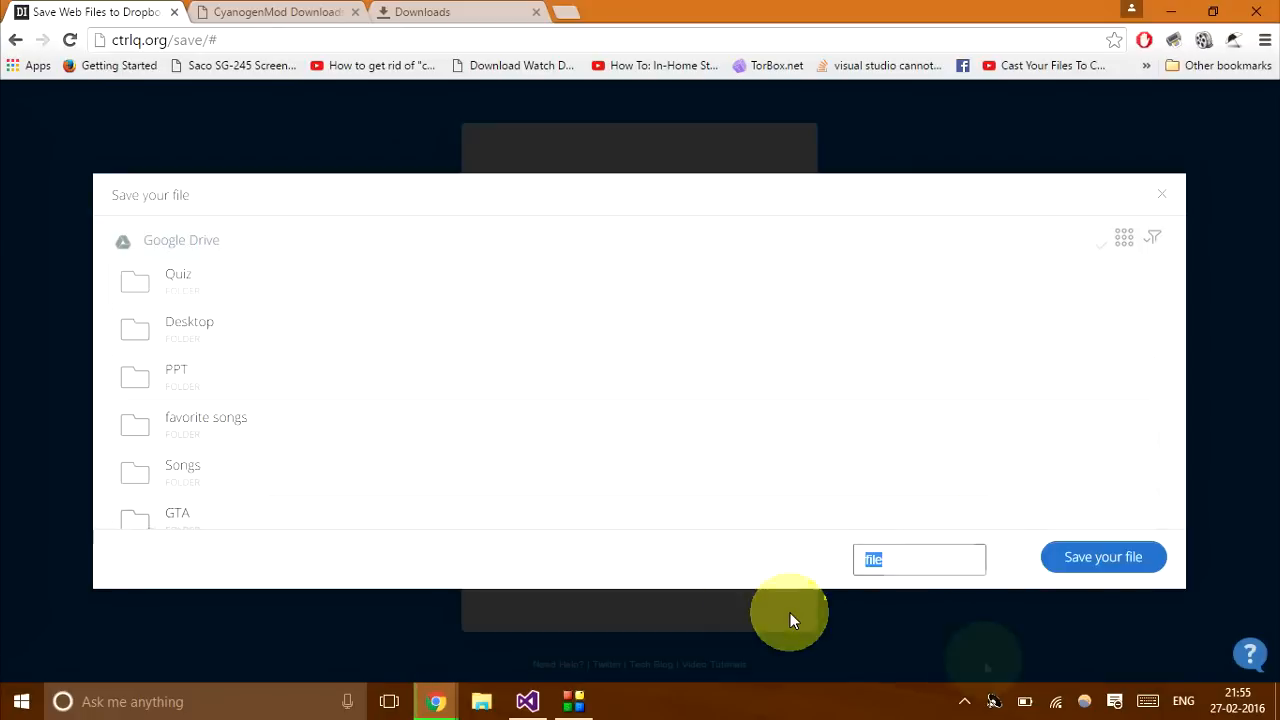
- Name the file CM.zip in Google Drive's root and start saving it
{"action": "type", "text": "C"}
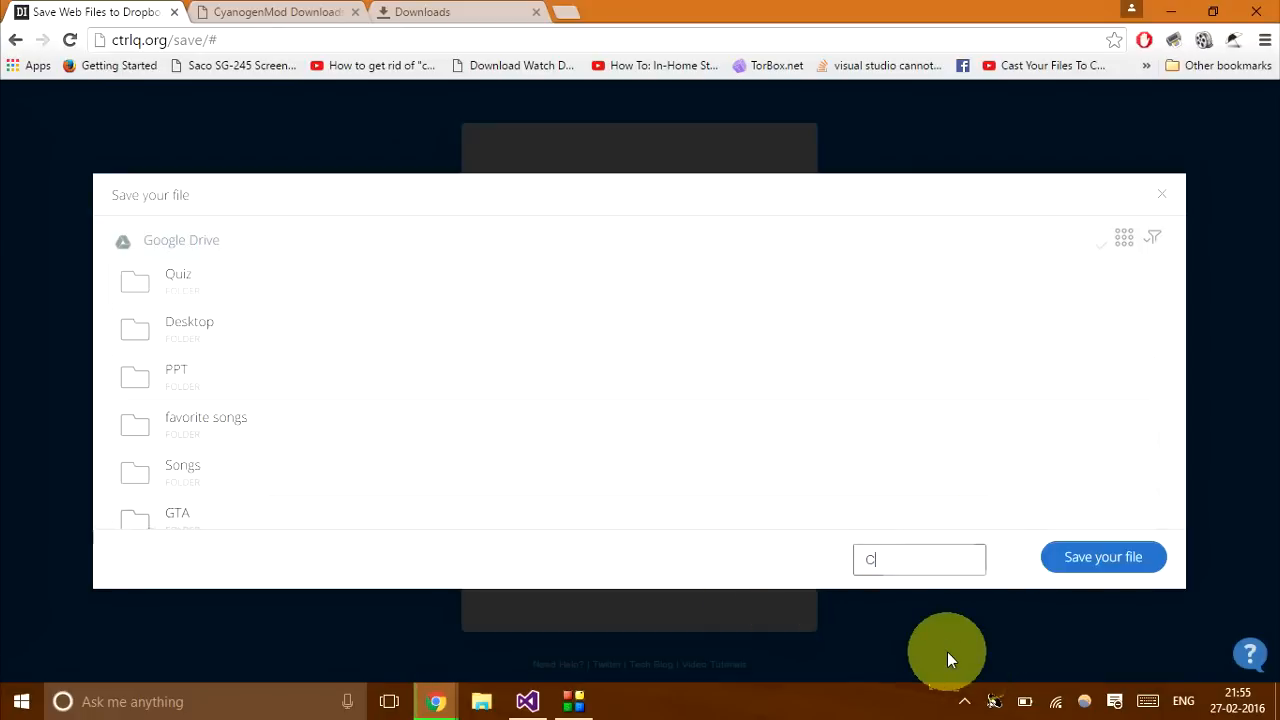
{"action": "type", "text": "M.zip"}
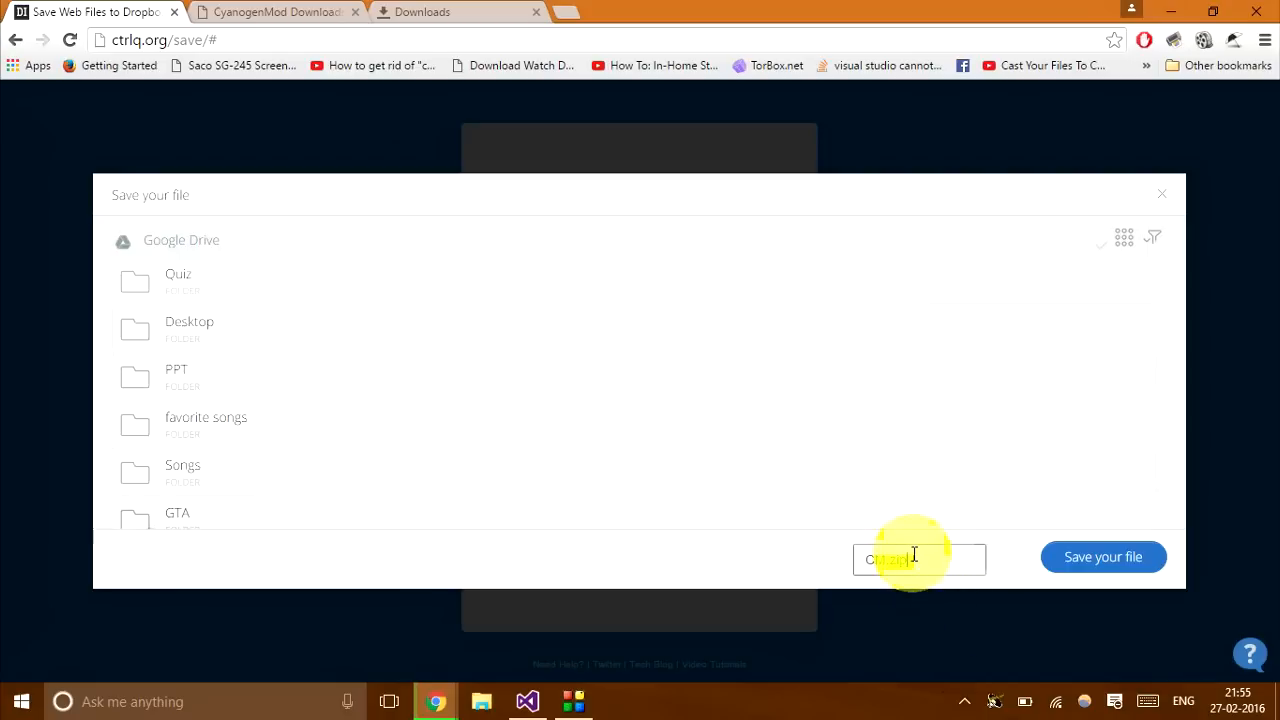
{"action": "type", "text": "CM.zip"}
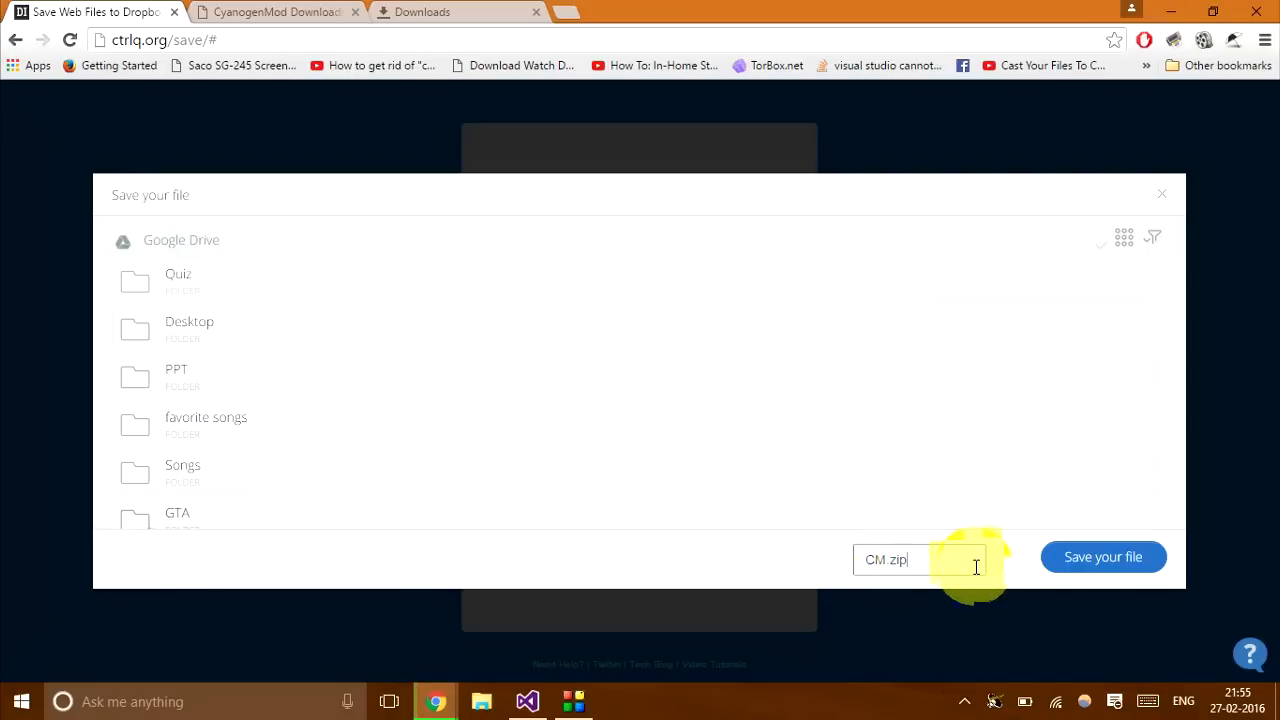
{"action": "left_click", "coordinate": [1104, 556]}
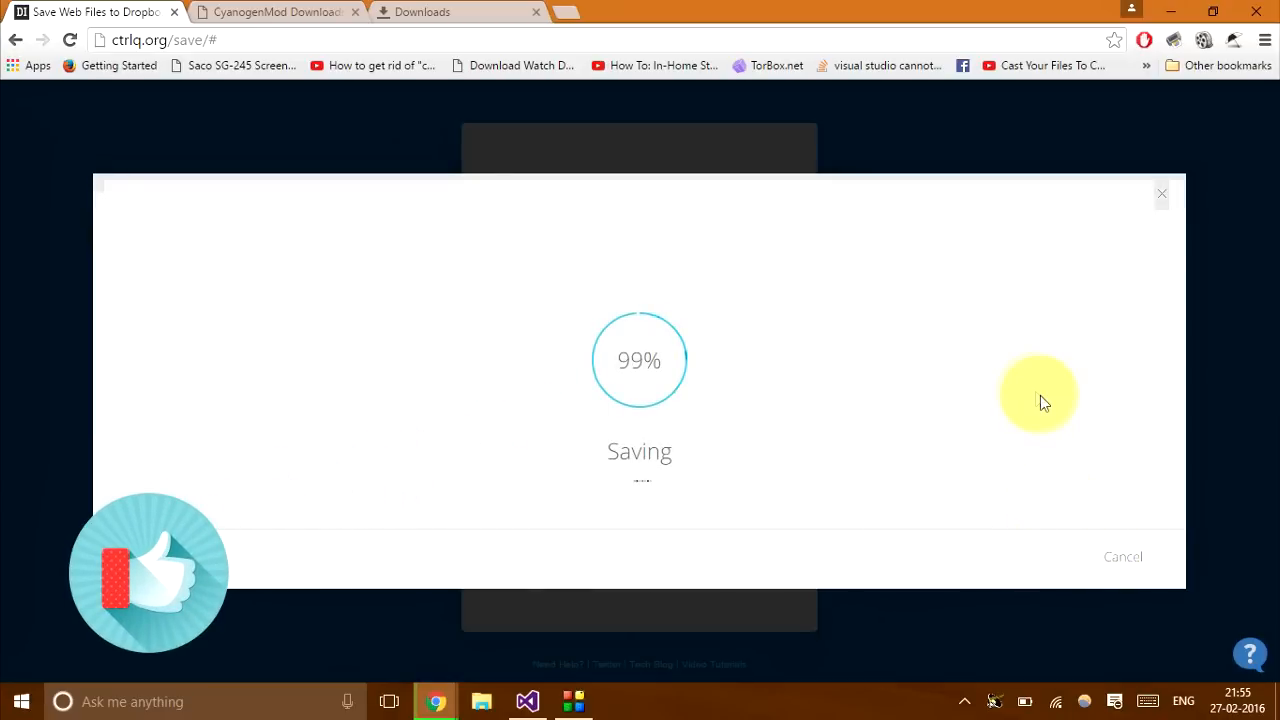
{"action": "mouse_move", "coordinate": [984, 362]}
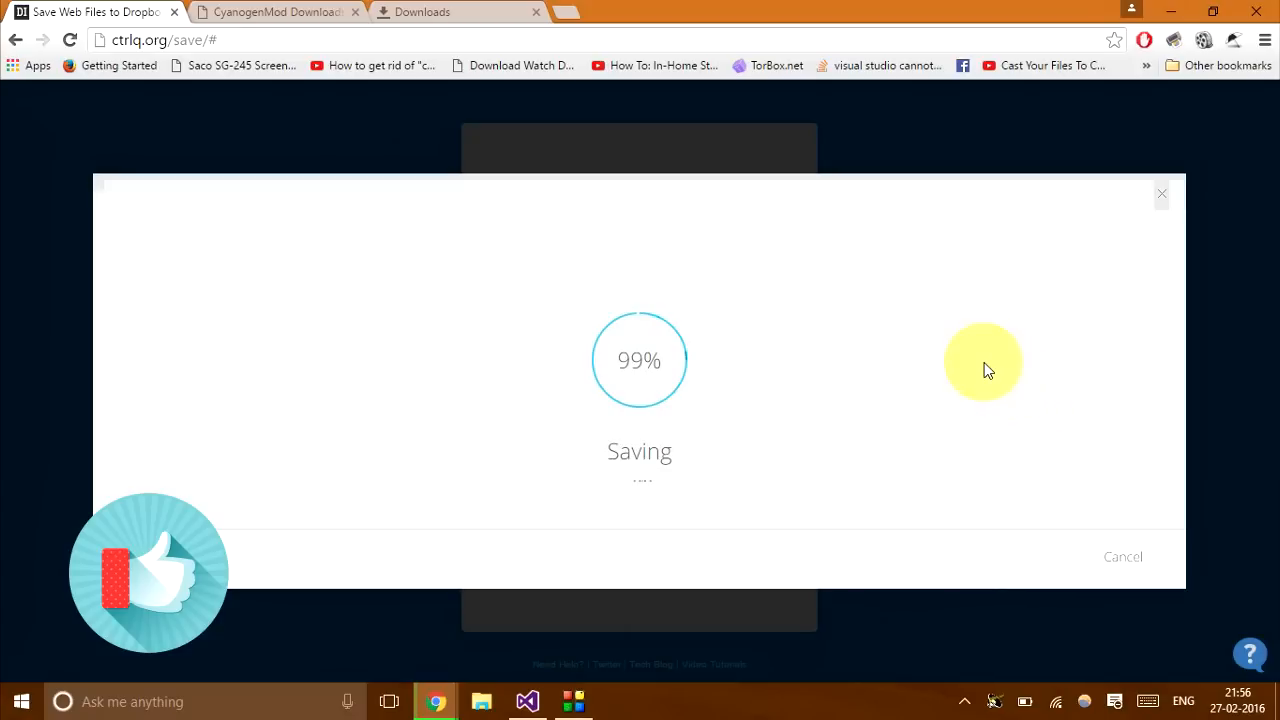
{"action": "mouse_move", "coordinate": [576, 12]}
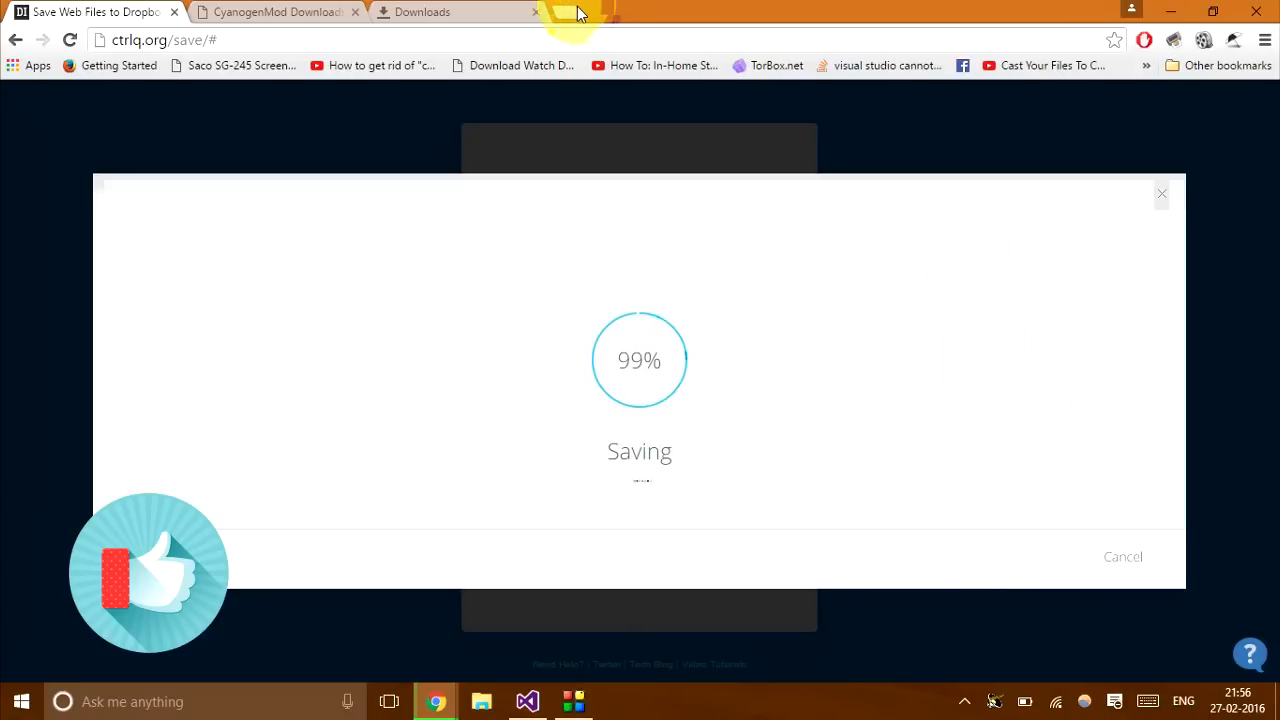
- Bring up Google Drive's My Drive in another tab while CM.zip finishes uploading
{"action": "left_click", "coordinate": [568, 12]}
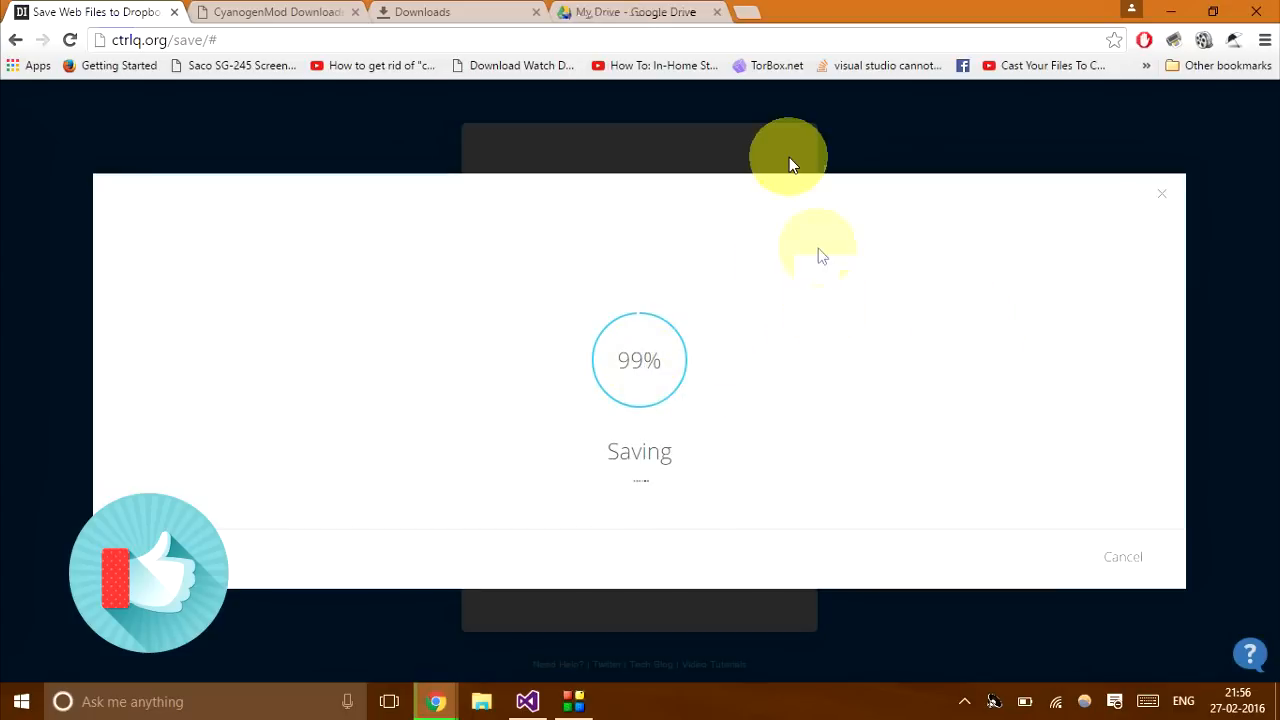
{"action": "left_click", "coordinate": [630, 12]}
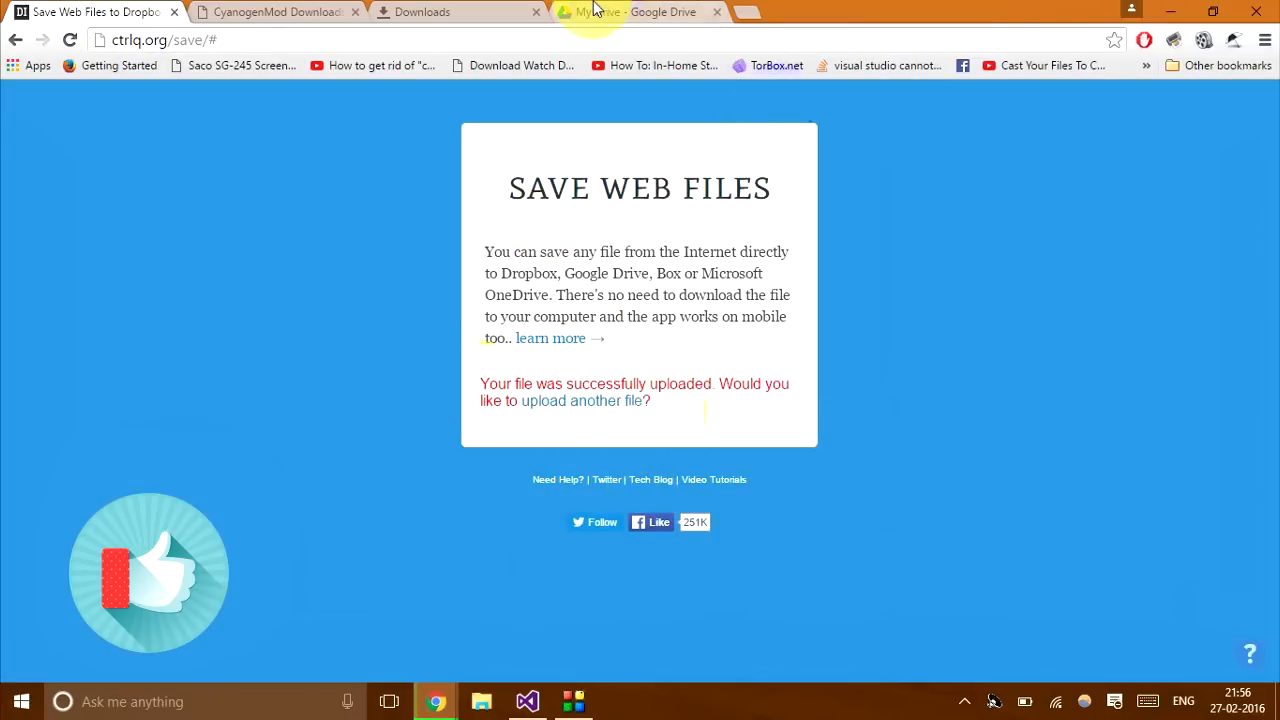
{"action": "left_click", "coordinate": [636, 12]}
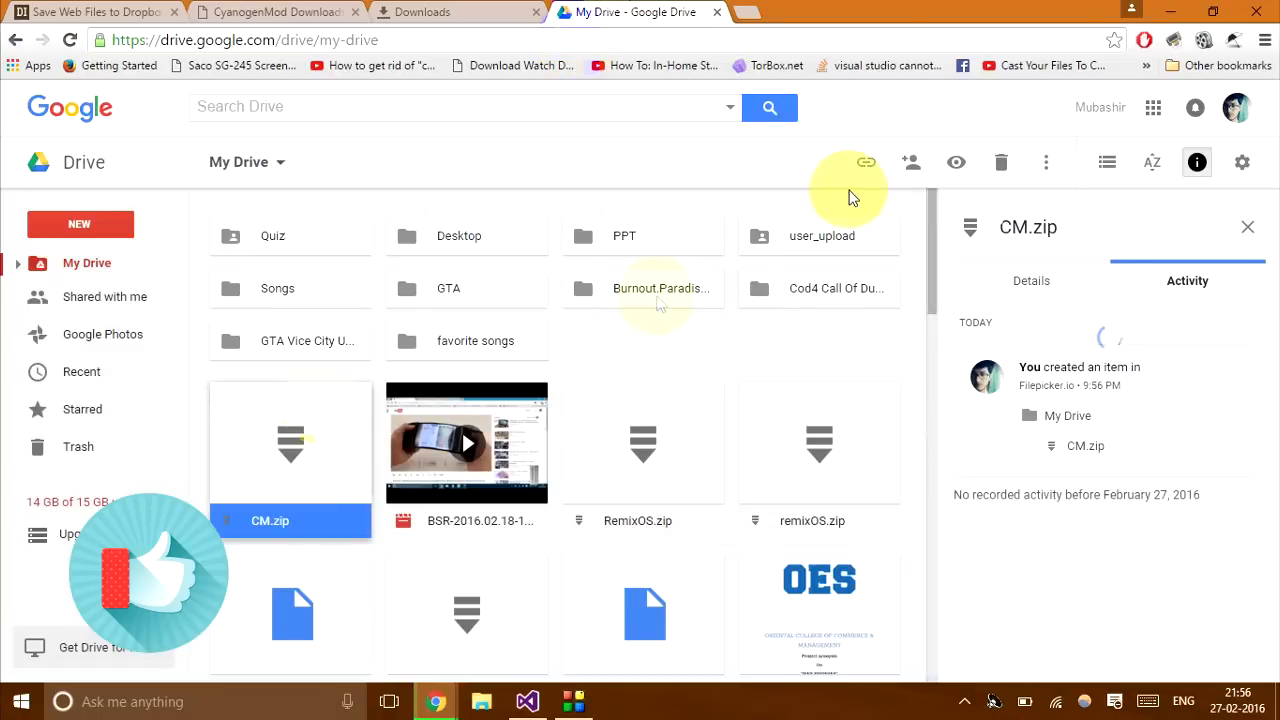
- Download CM.zip from Drive and check its progress in chrome://downloads beside the nightly zip
{"action": "left_click", "coordinate": [1046, 160]}
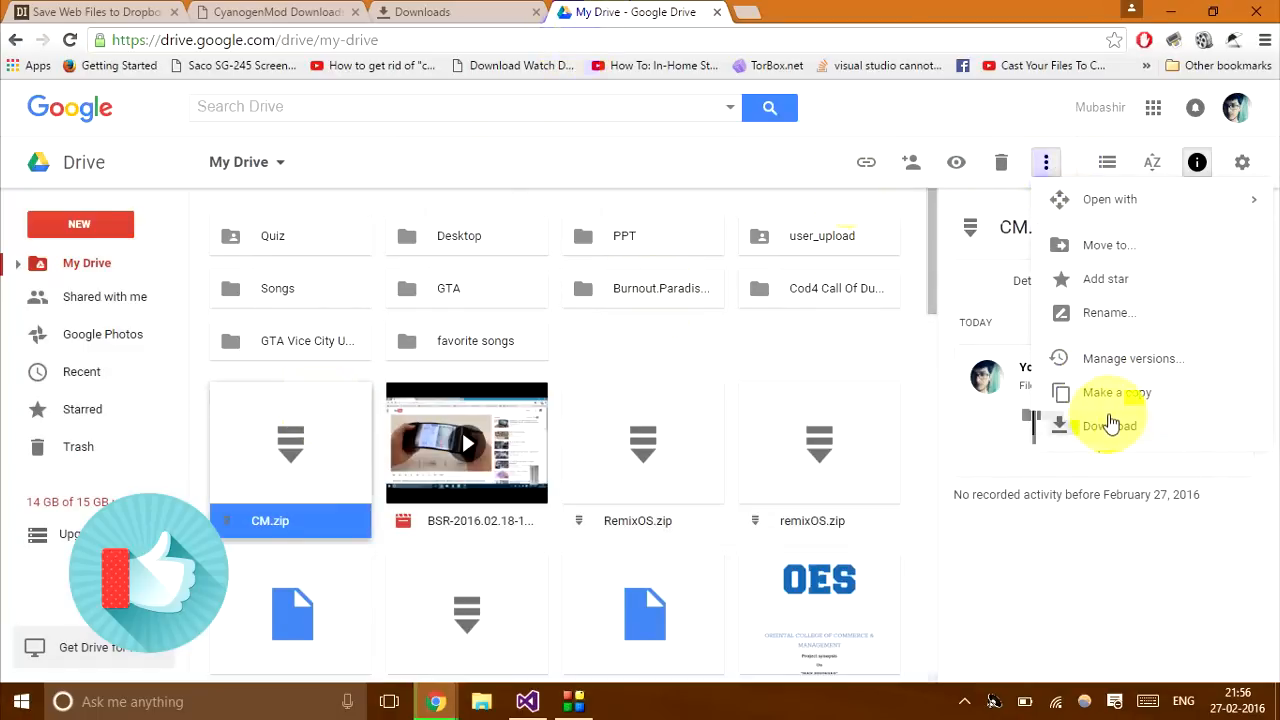
{"action": "left_click", "coordinate": [1108, 424]}
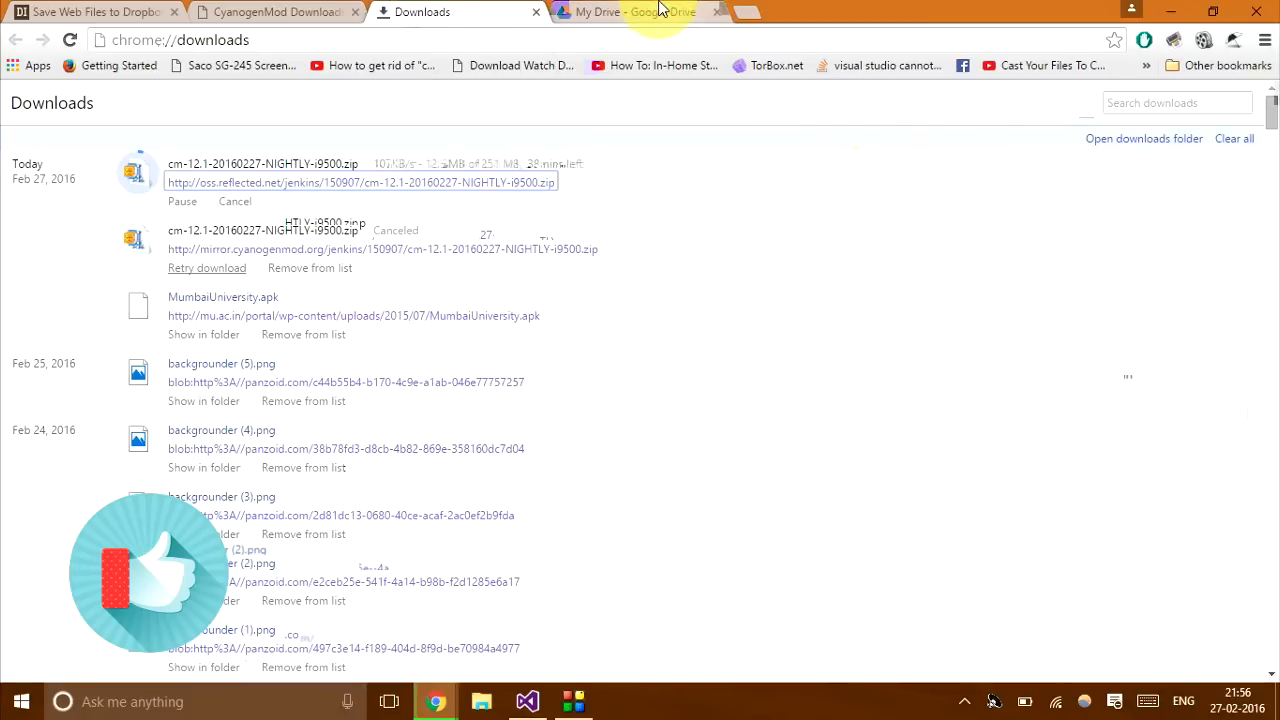
{"action": "left_click", "coordinate": [636, 12]}
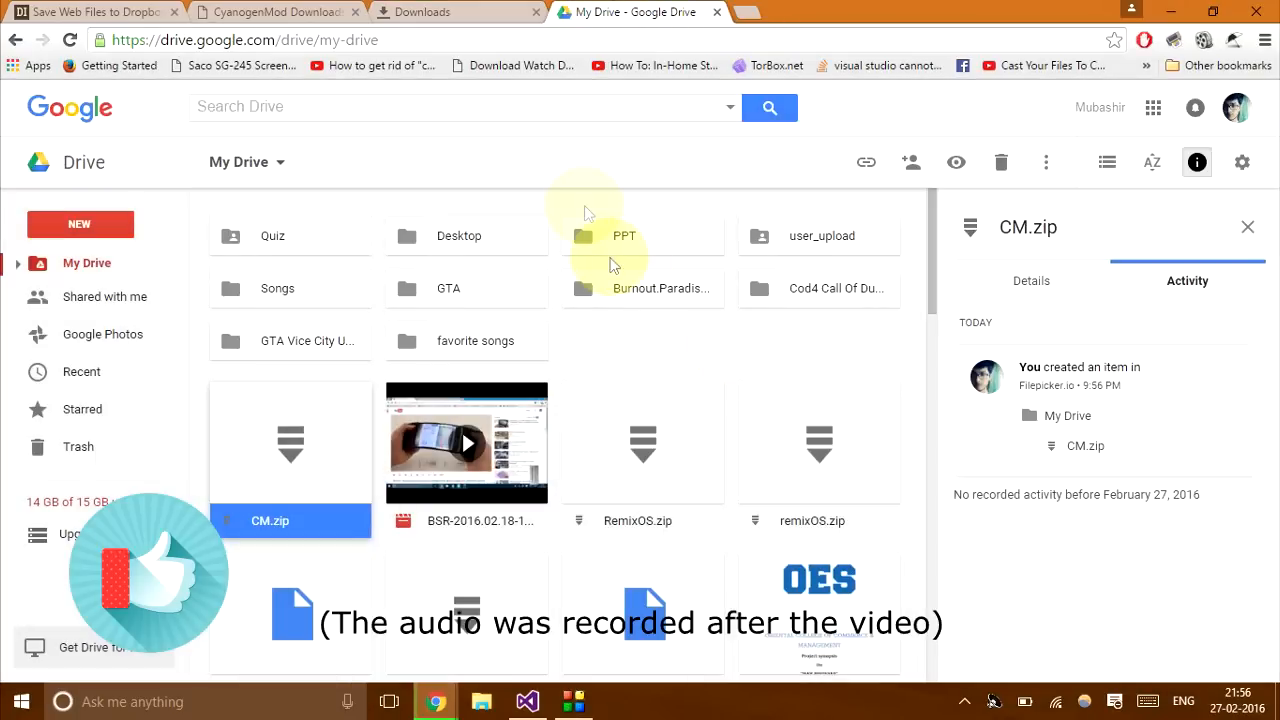
{"action": "left_click", "coordinate": [420, 12]}
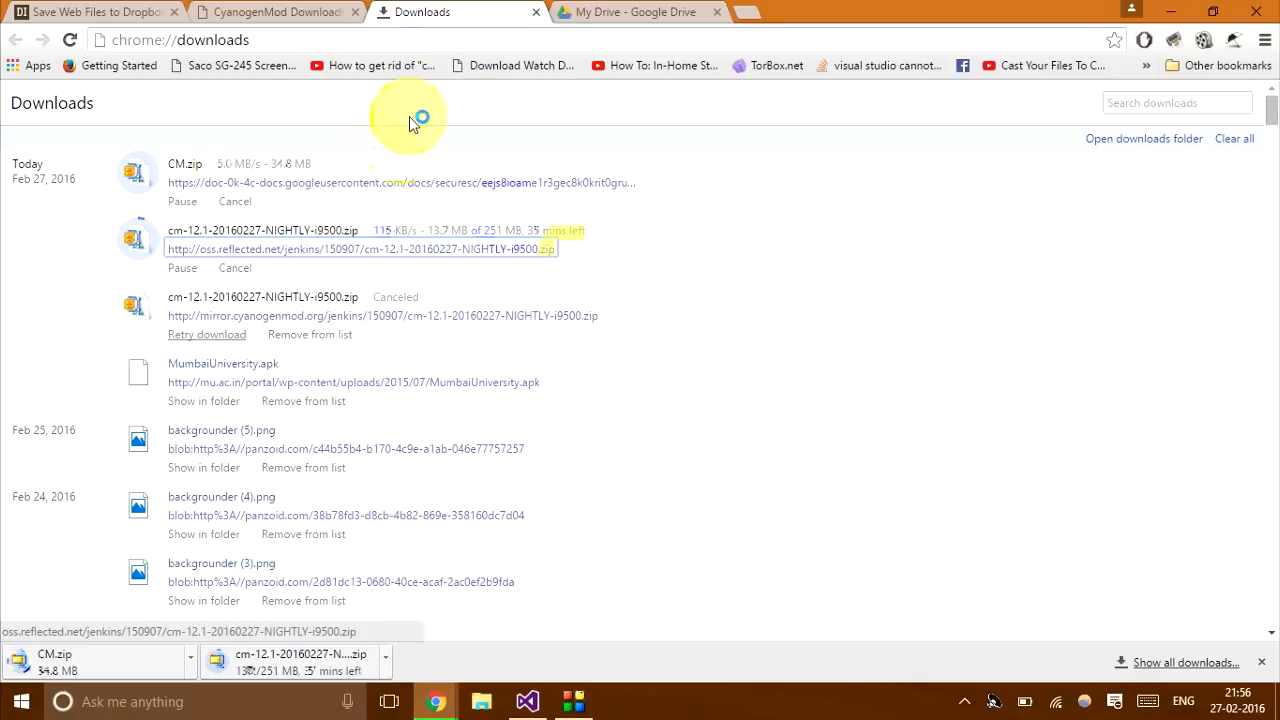
{"action": "mouse_move", "coordinate": [616, 160]}
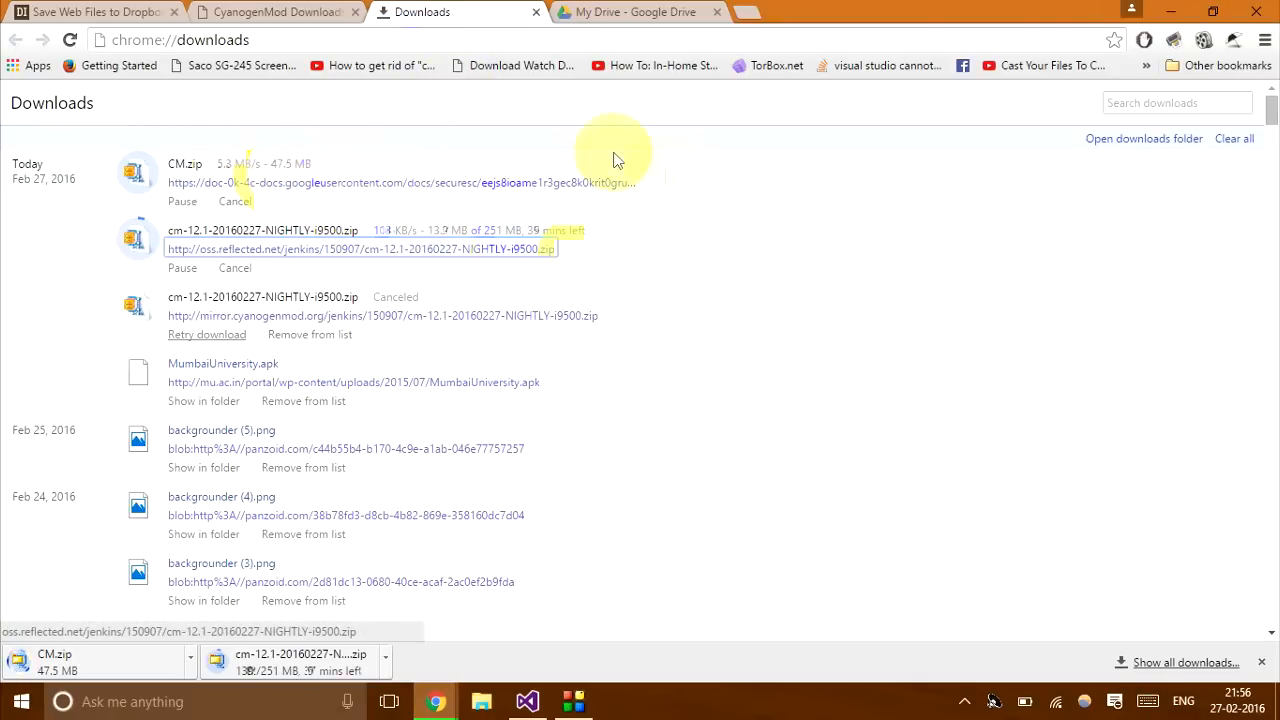
{"action": "mouse_move", "coordinate": [736, 176]}
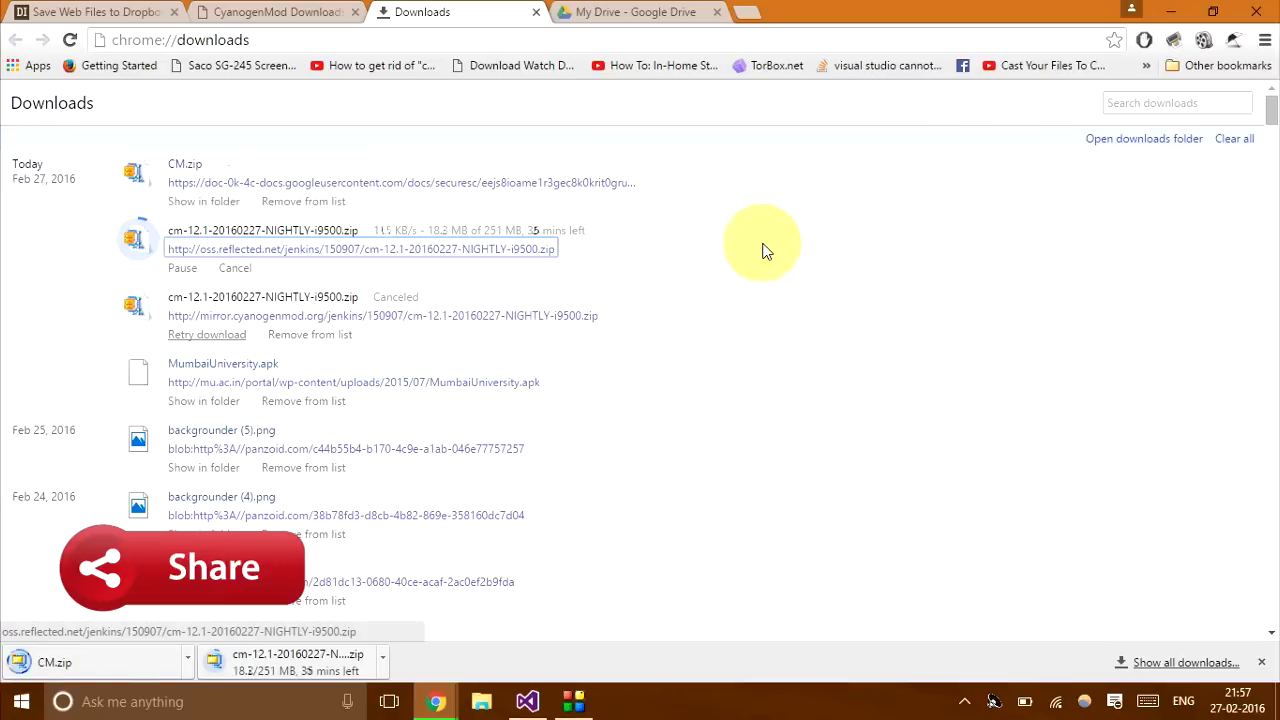
{"action": "mouse_move", "coordinate": [212, 124]}
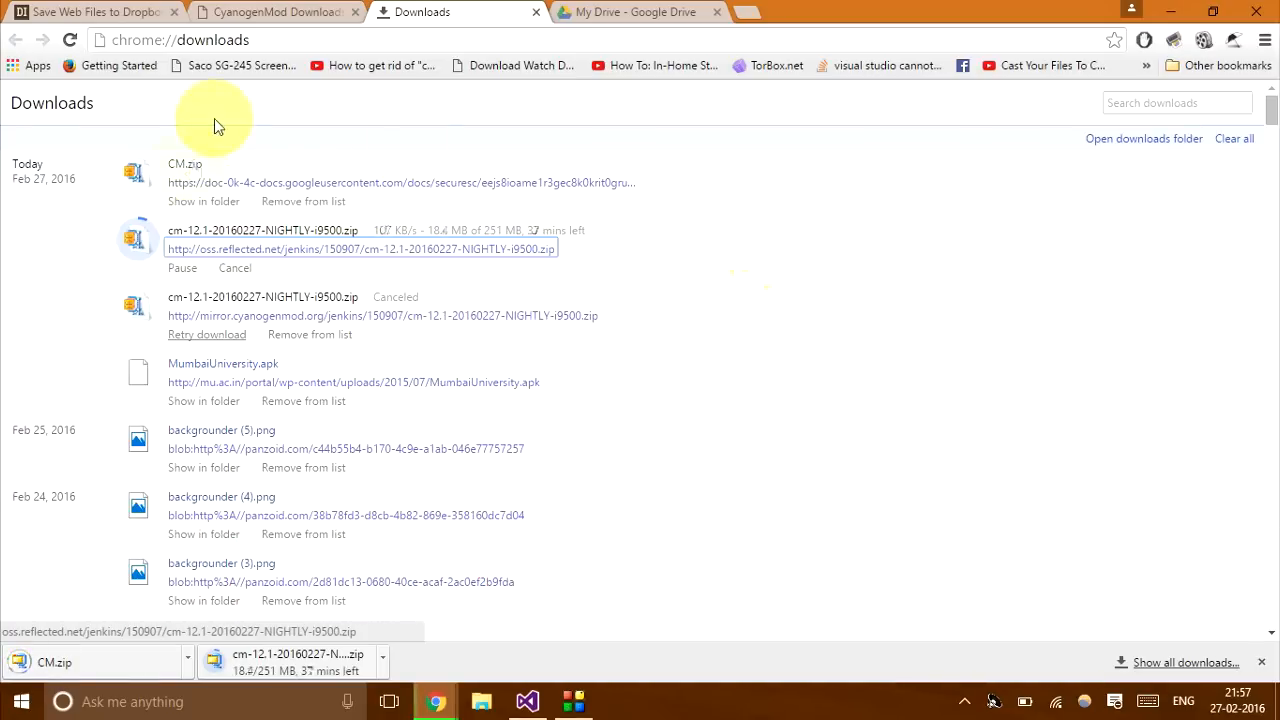
{"action": "mouse_move", "coordinate": [328, 172]}
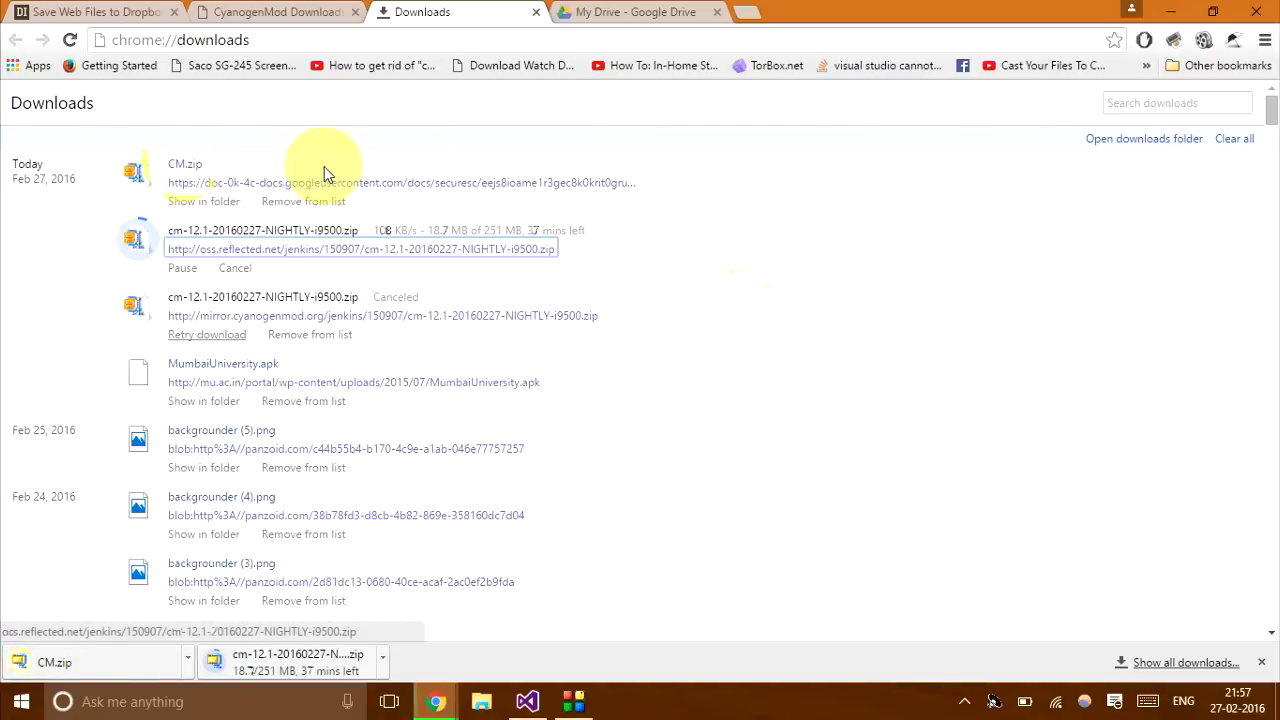
{"action": "mouse_move", "coordinate": [686, 228]}
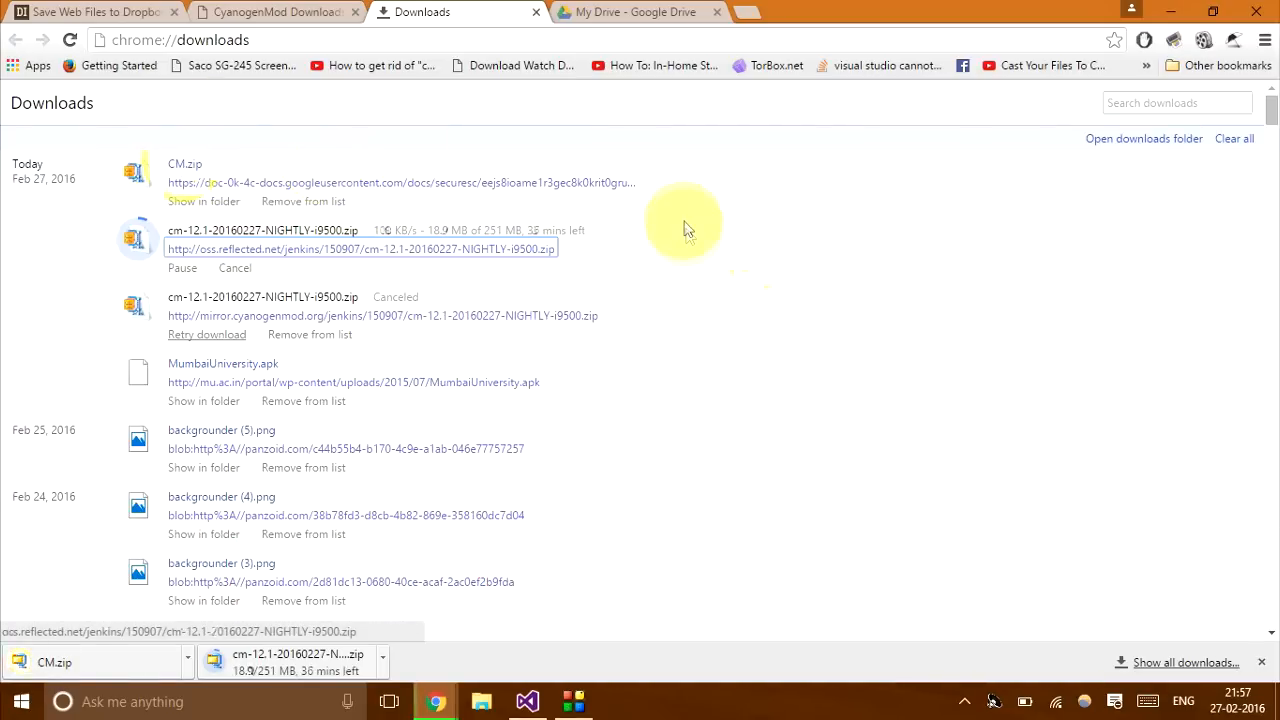
{"action": "mouse_move", "coordinate": [440, 248]}
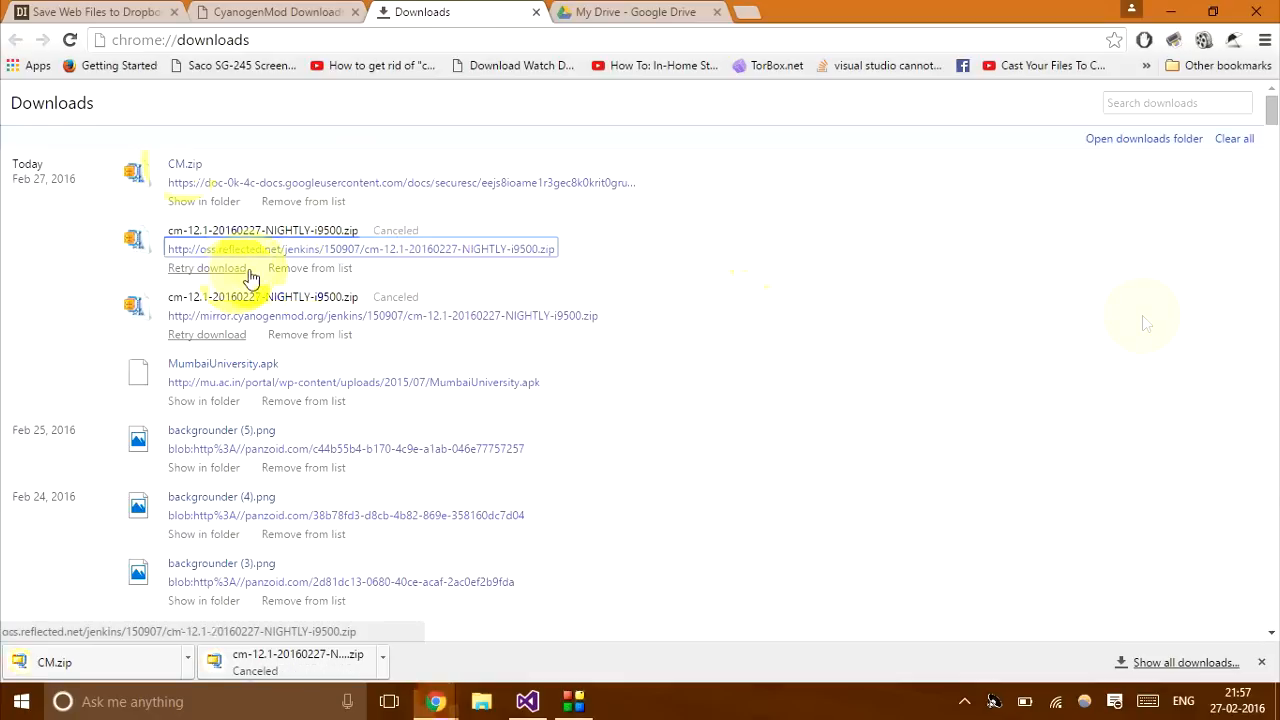
{"action": "mouse_move", "coordinate": [1136, 328]}
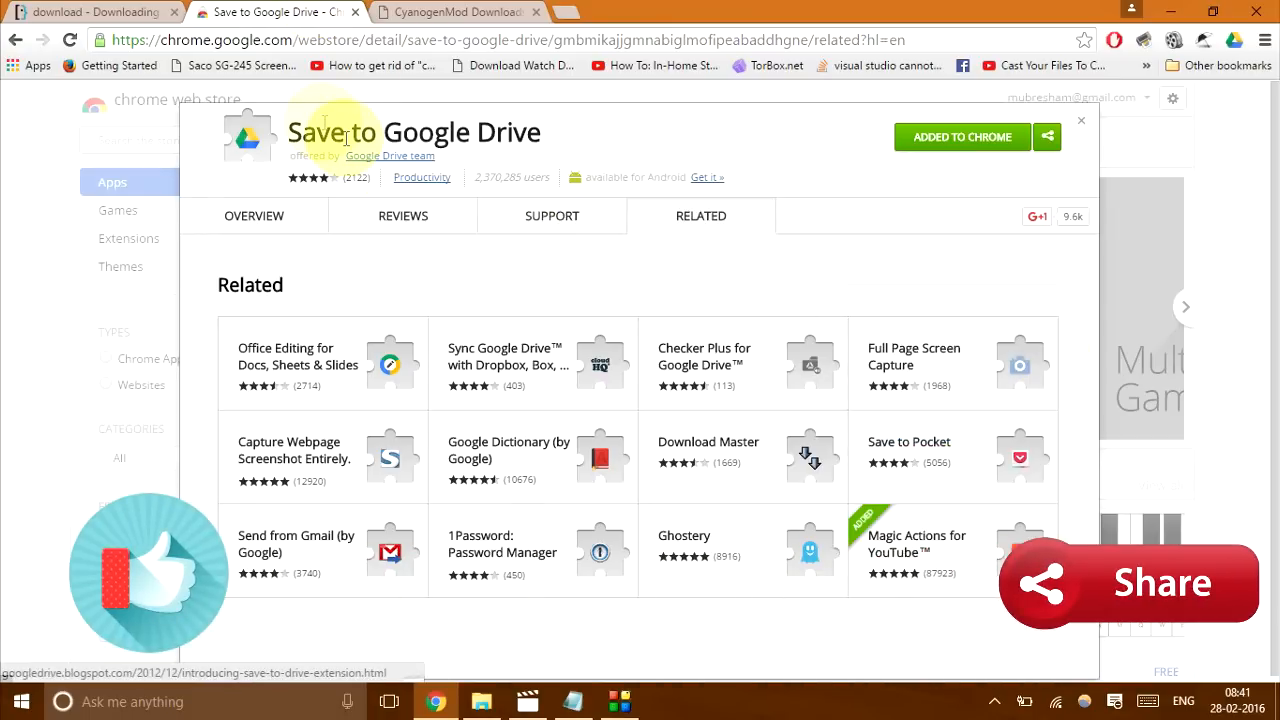
{"action": "mouse_move", "coordinate": [572, 138]}
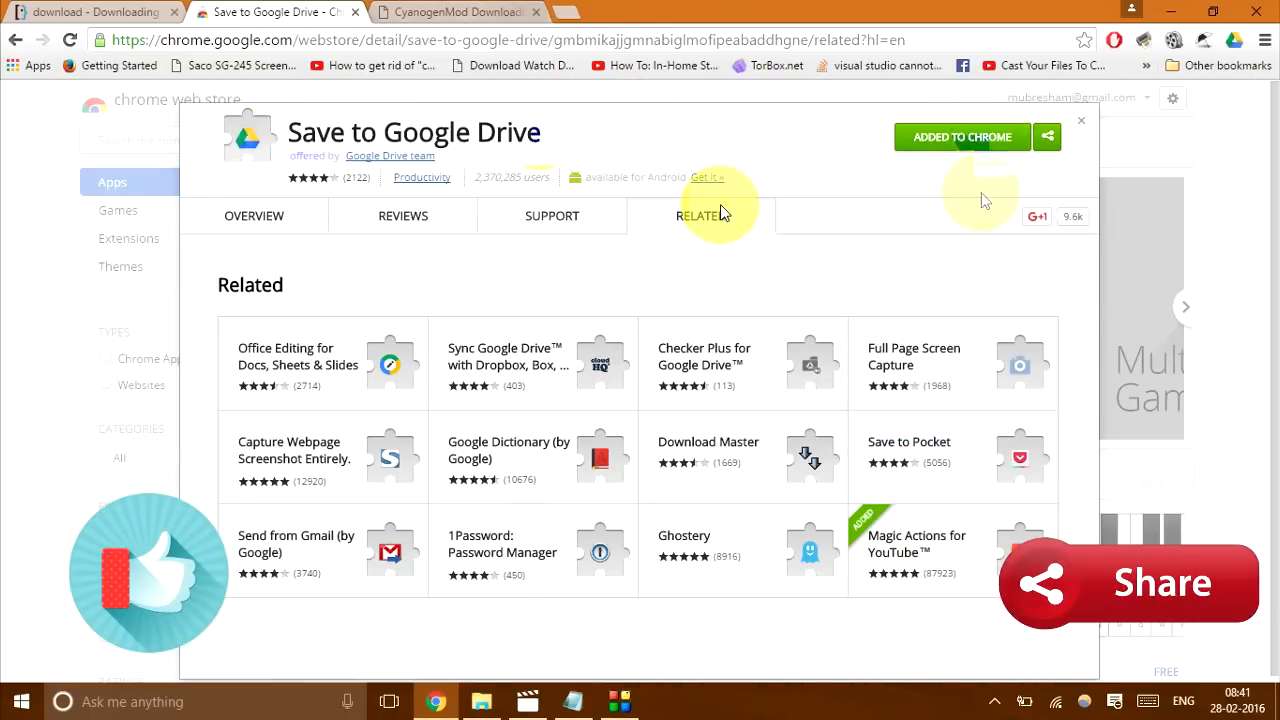
- Return to the CyanogenMod Downloads tab and scroll down through the device list
{"action": "left_click", "coordinate": [456, 12]}
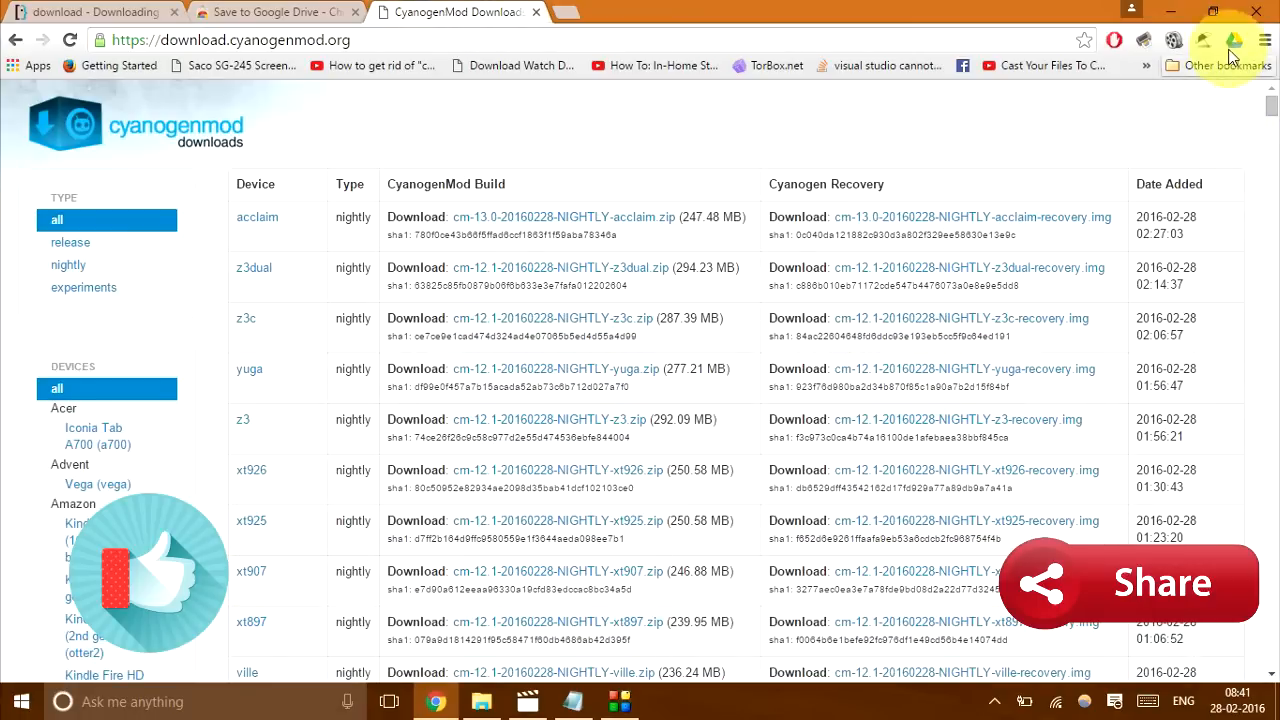
{"action": "mouse_move", "coordinate": [1160, 224]}
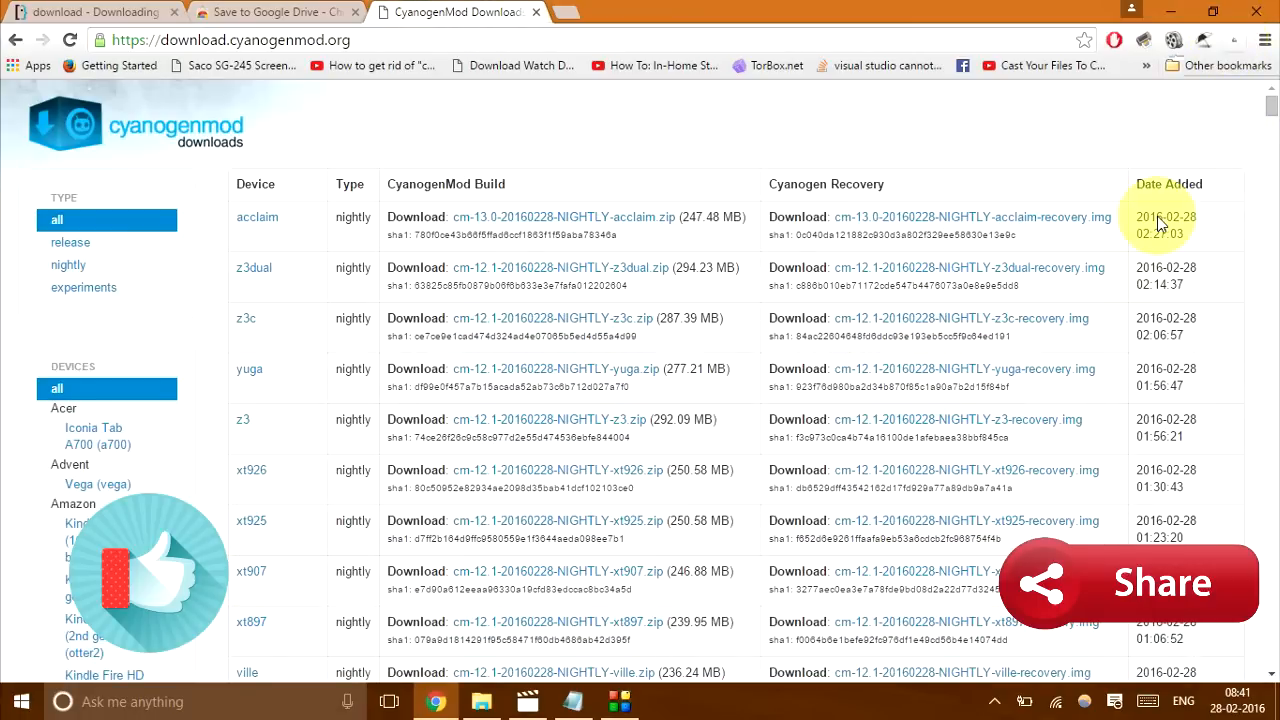
{"action": "scroll", "scroll_direction": "down", "scroll_amount": 3}
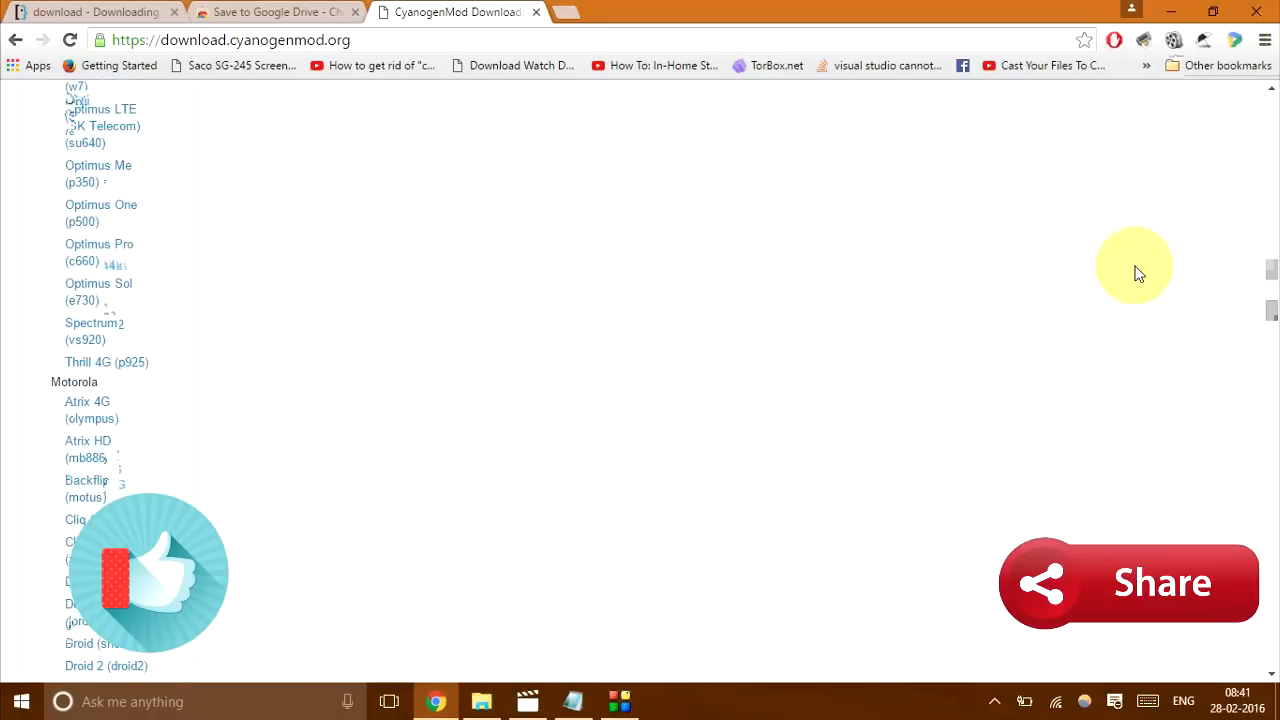
{"action": "scroll", "scroll_direction": "down", "scroll_amount": 3}
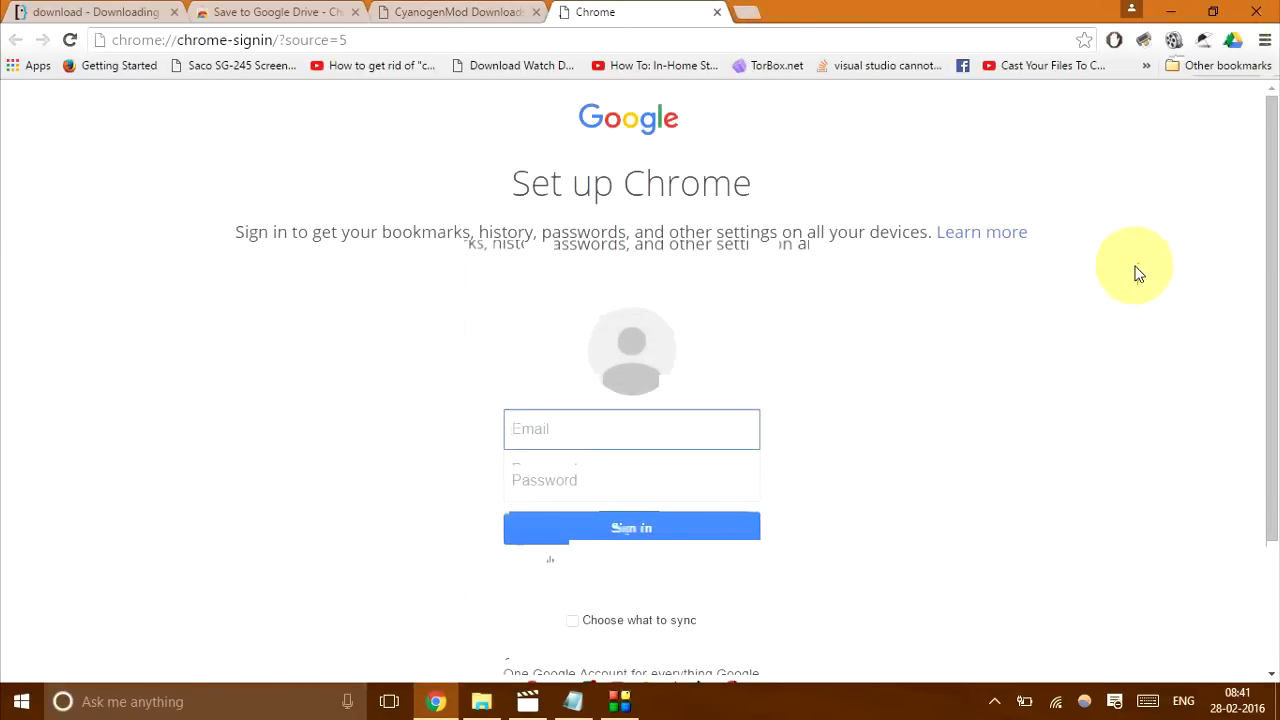
{"action": "mouse_move", "coordinate": [1012, 204]}
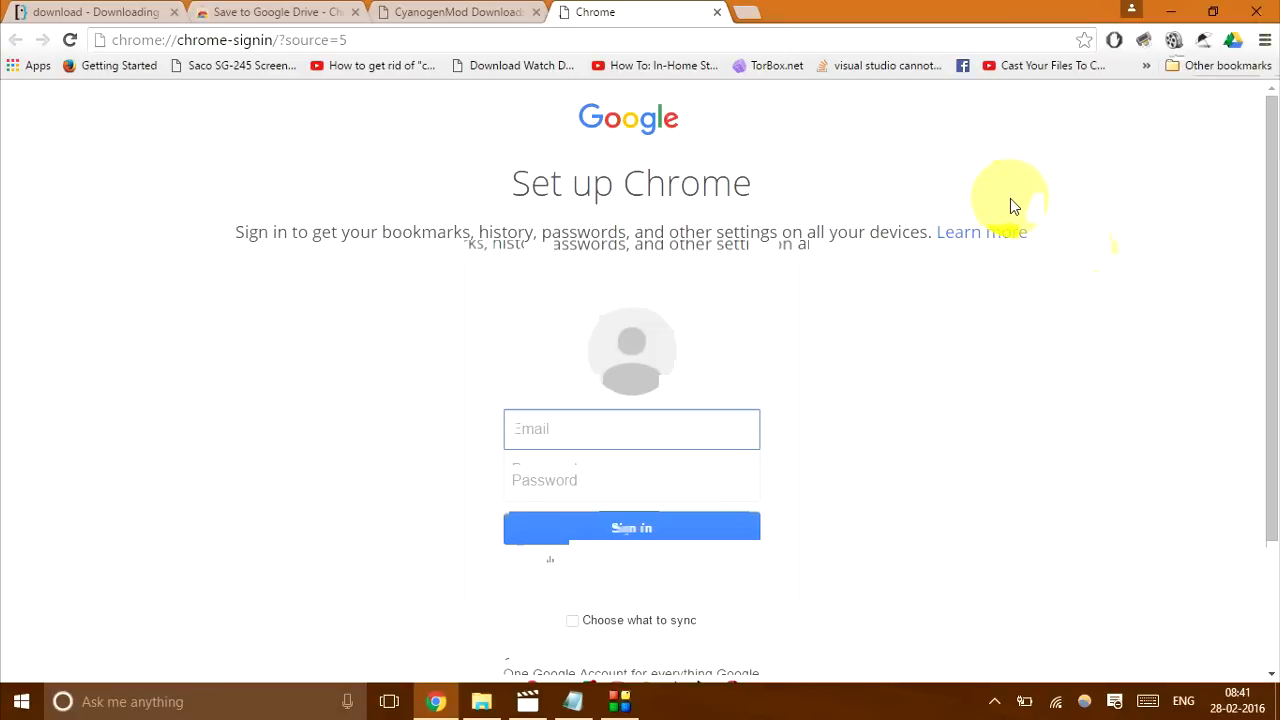